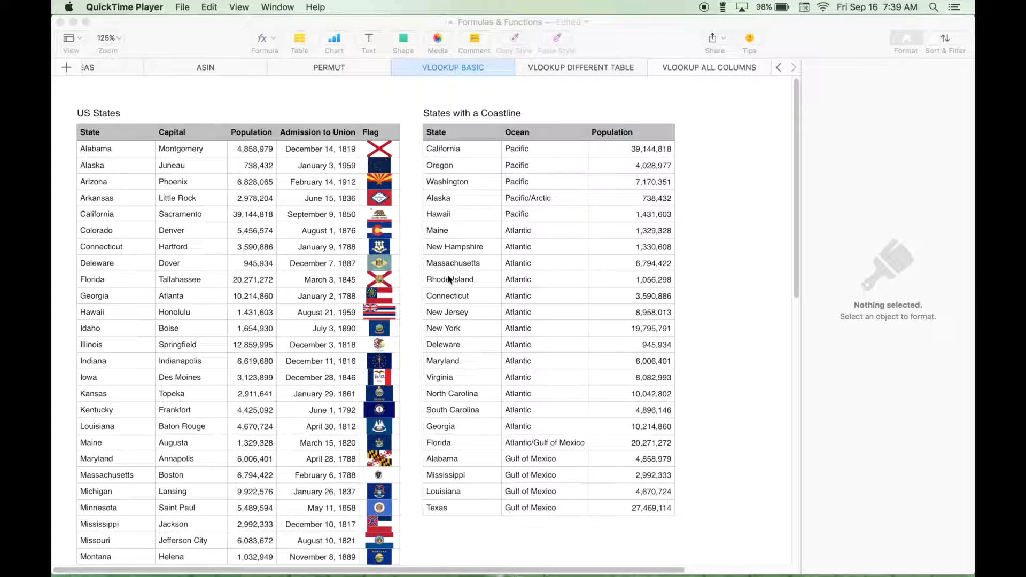
# Inspect state entries in the US States and States with a Coastline tables
pyautogui.click(253, 247)
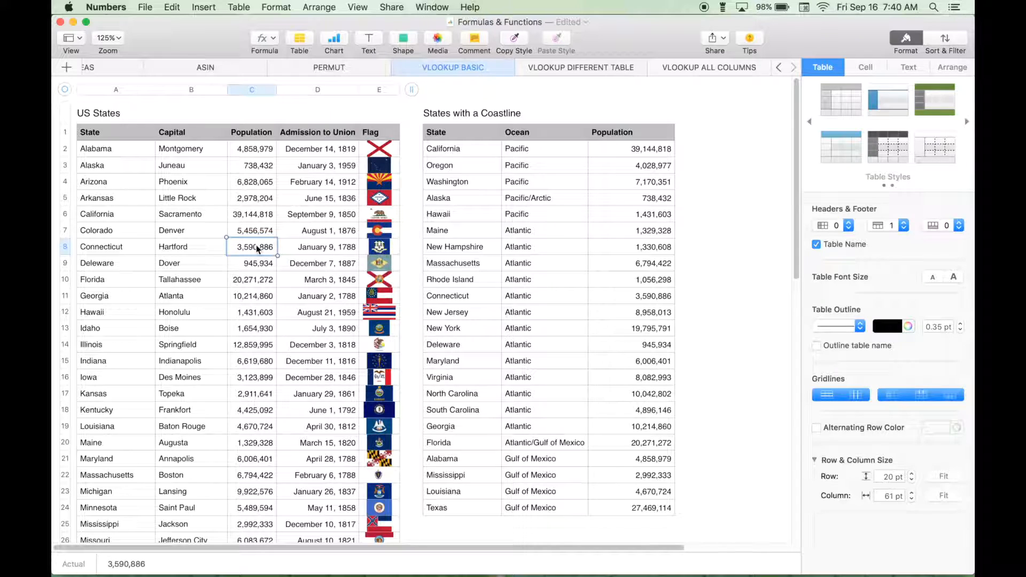
pyautogui.moveTo(202, 102)
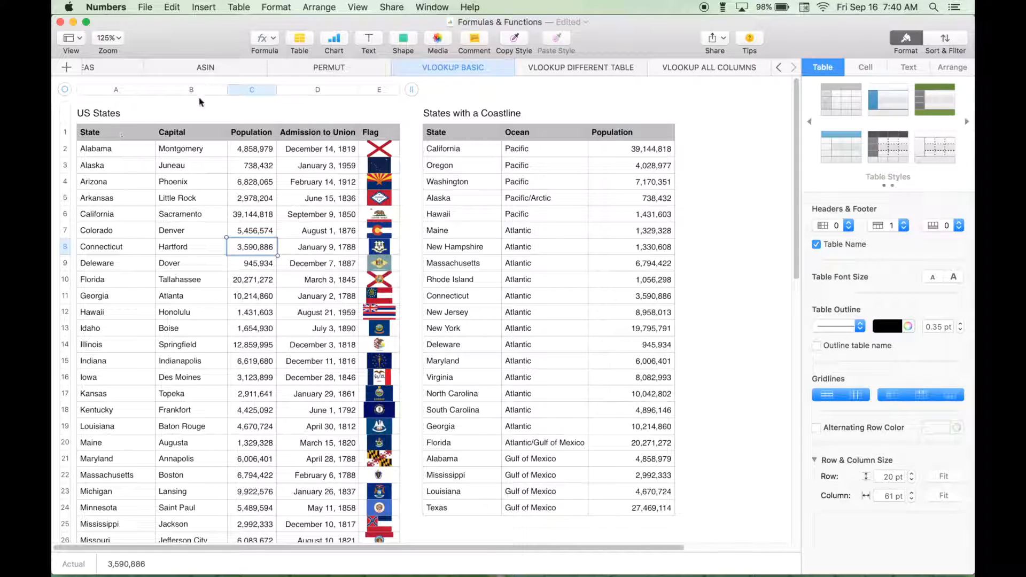
pyautogui.moveTo(202, 213)
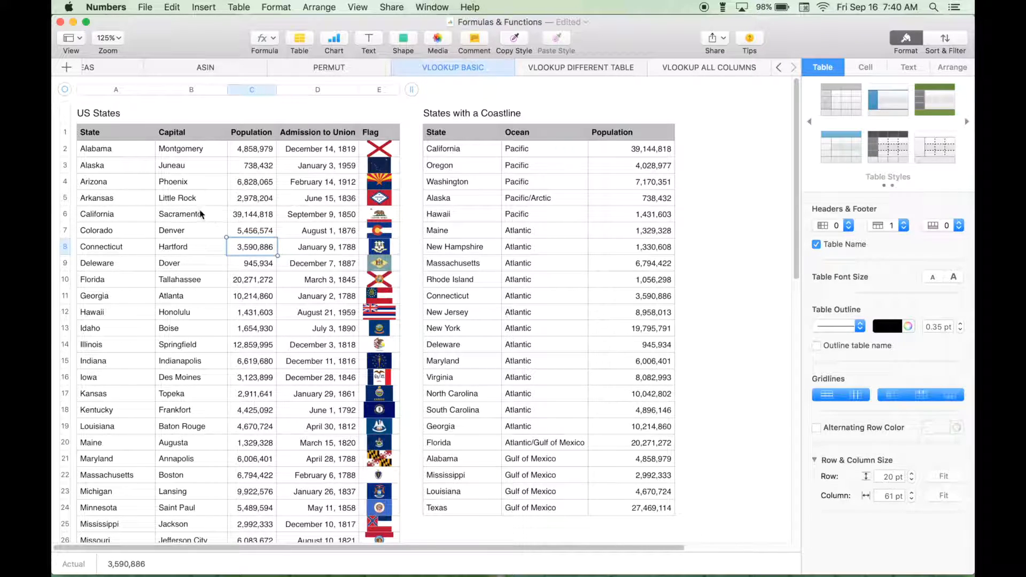
pyautogui.moveTo(201, 222)
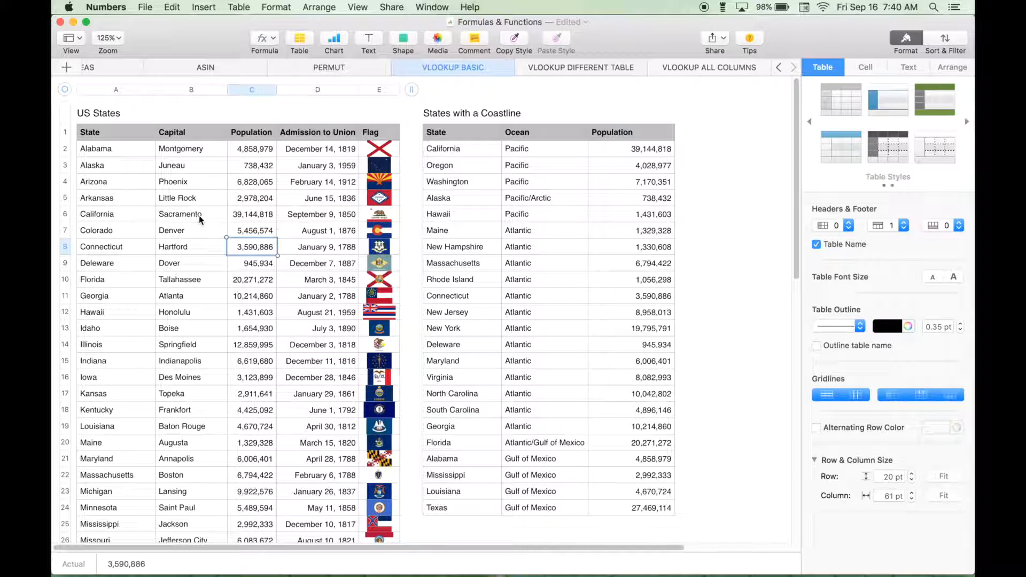
pyautogui.moveTo(590, 260)
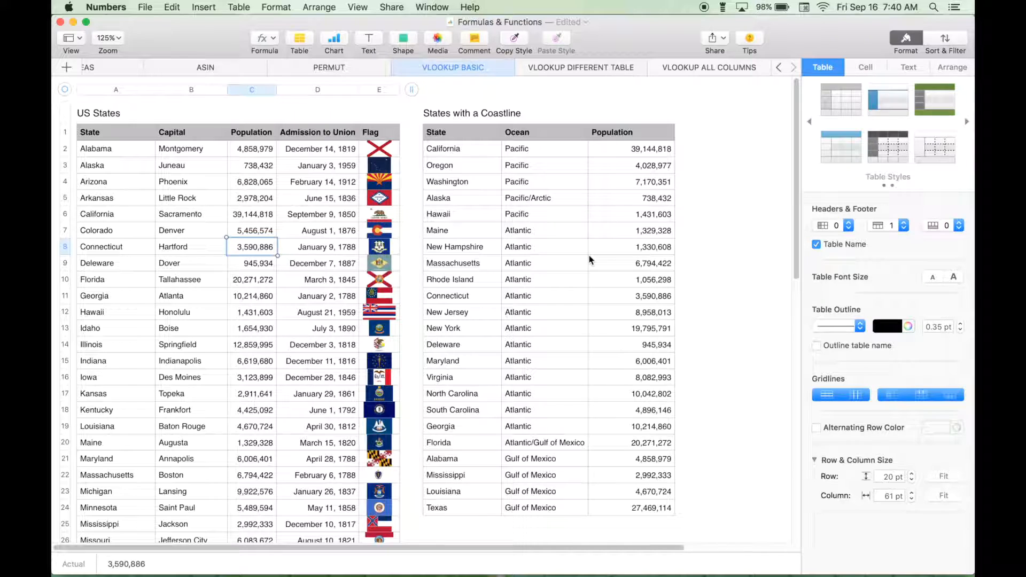
pyautogui.moveTo(157, 243)
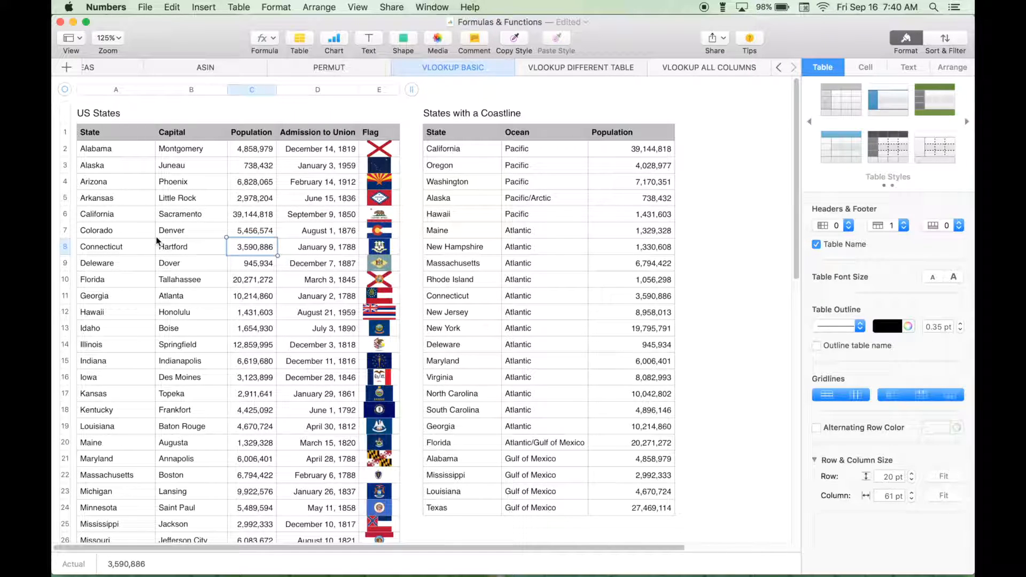
pyautogui.moveTo(653, 262)
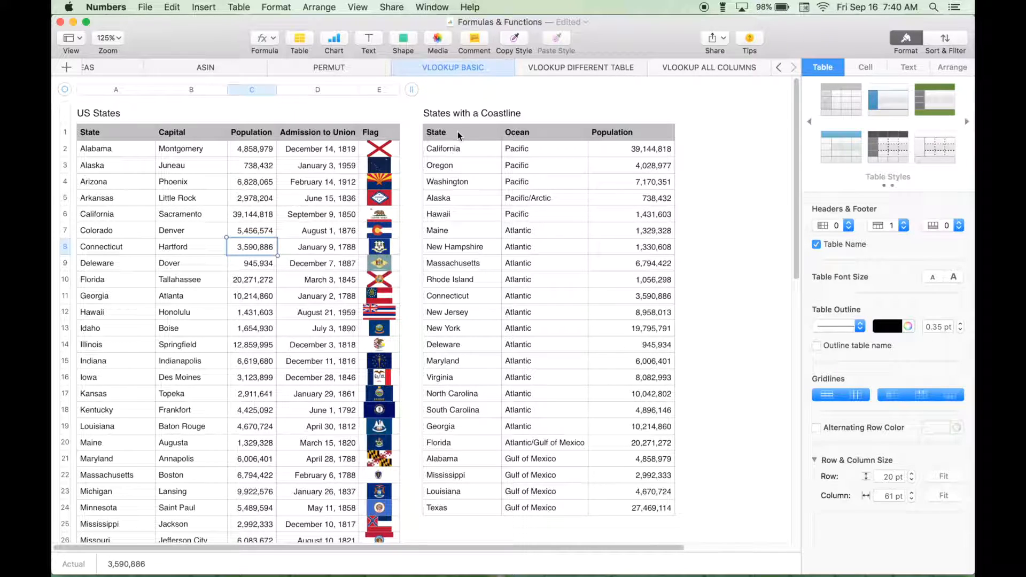
pyautogui.moveTo(454, 164)
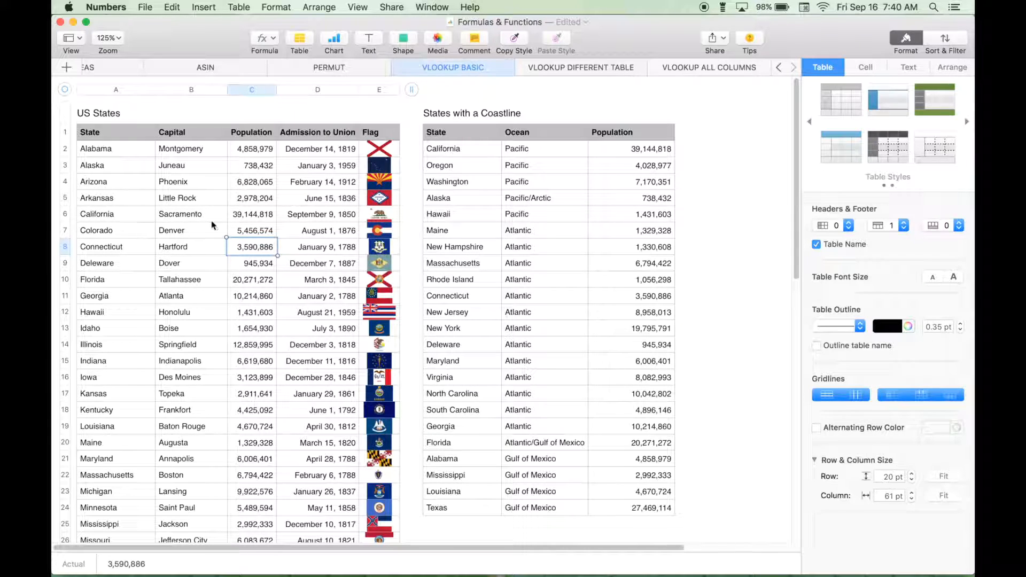
pyautogui.moveTo(343, 209)
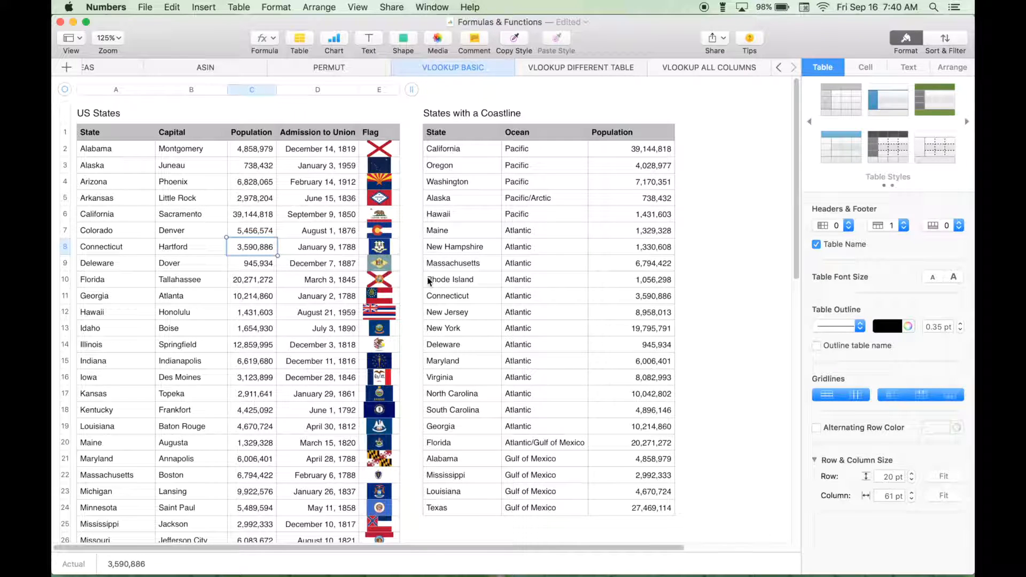
pyautogui.moveTo(460, 186)
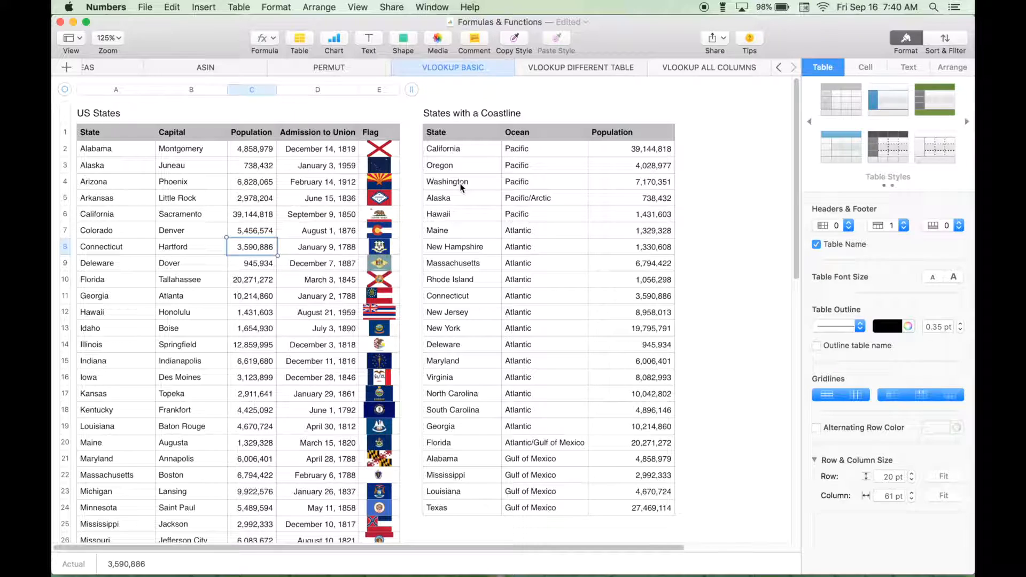
pyautogui.click(96, 149)
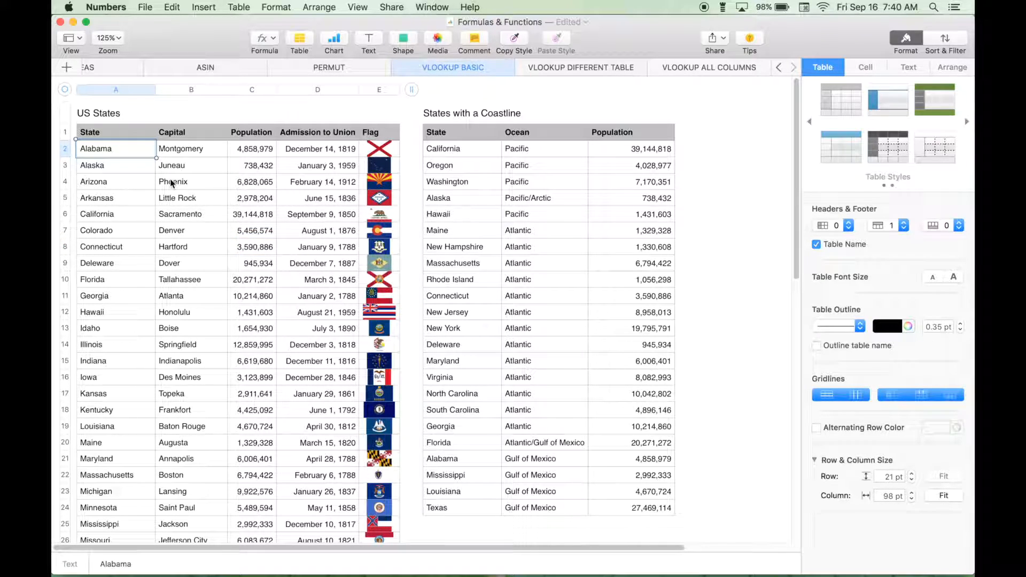
pyautogui.moveTo(132, 174)
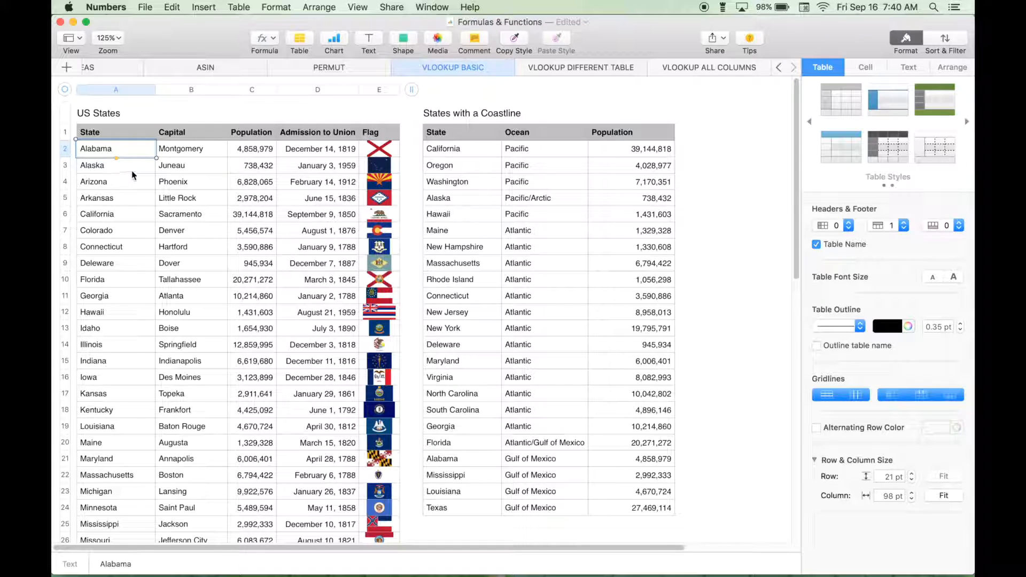
pyautogui.moveTo(101, 213)
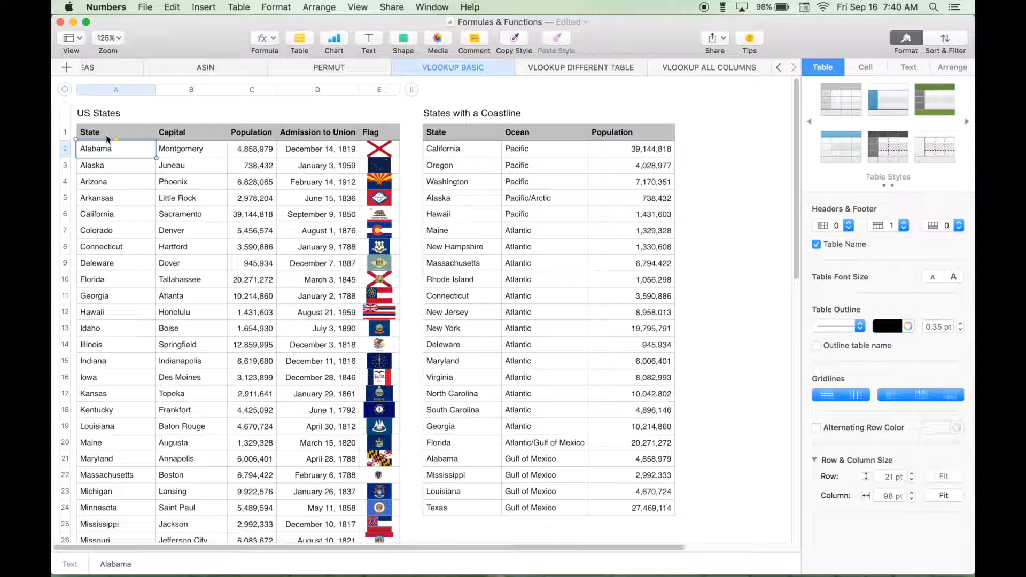
pyautogui.moveTo(470, 222)
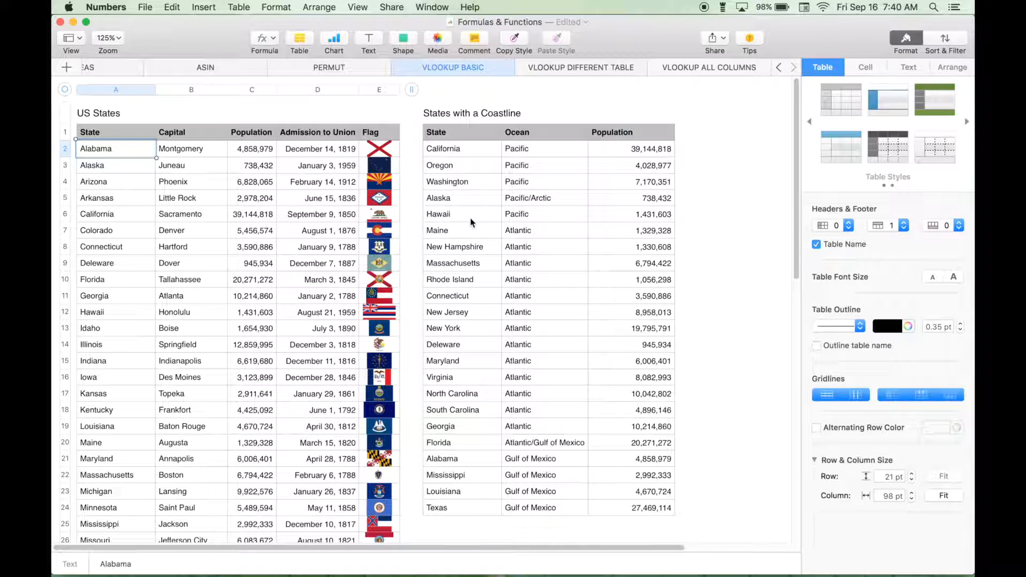
pyautogui.moveTo(462, 188)
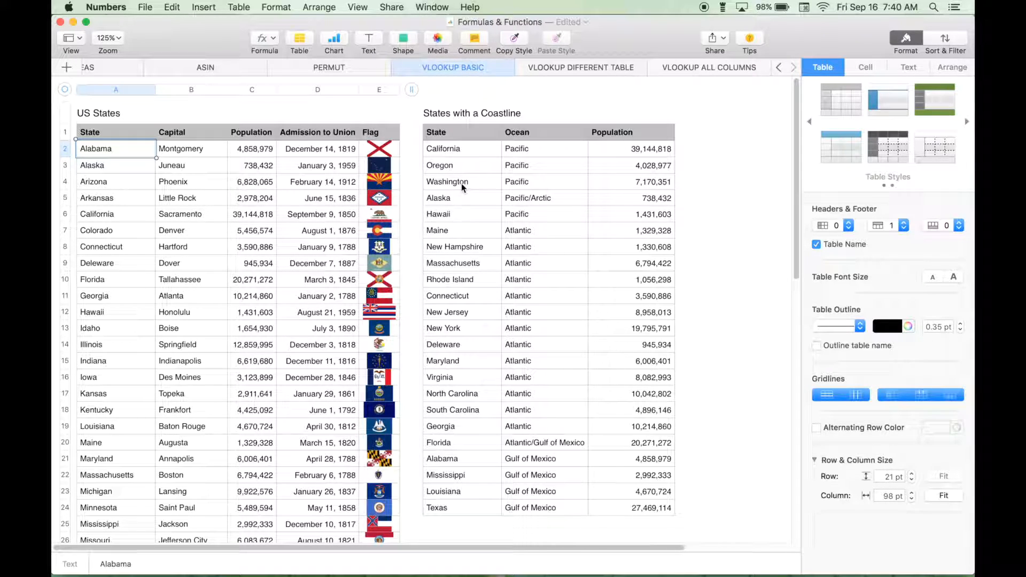
pyautogui.click(438, 198)
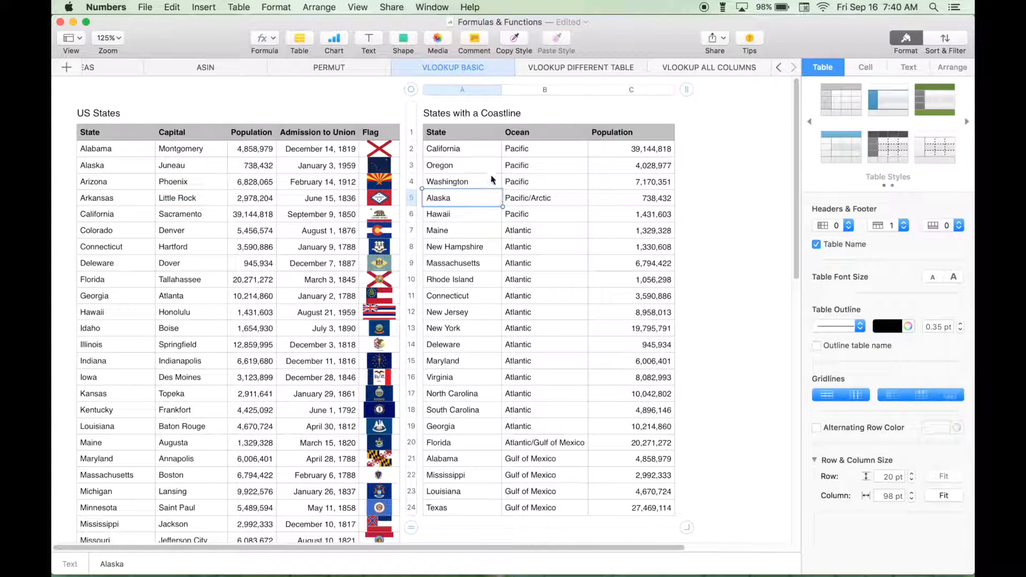
pyautogui.moveTo(433, 221)
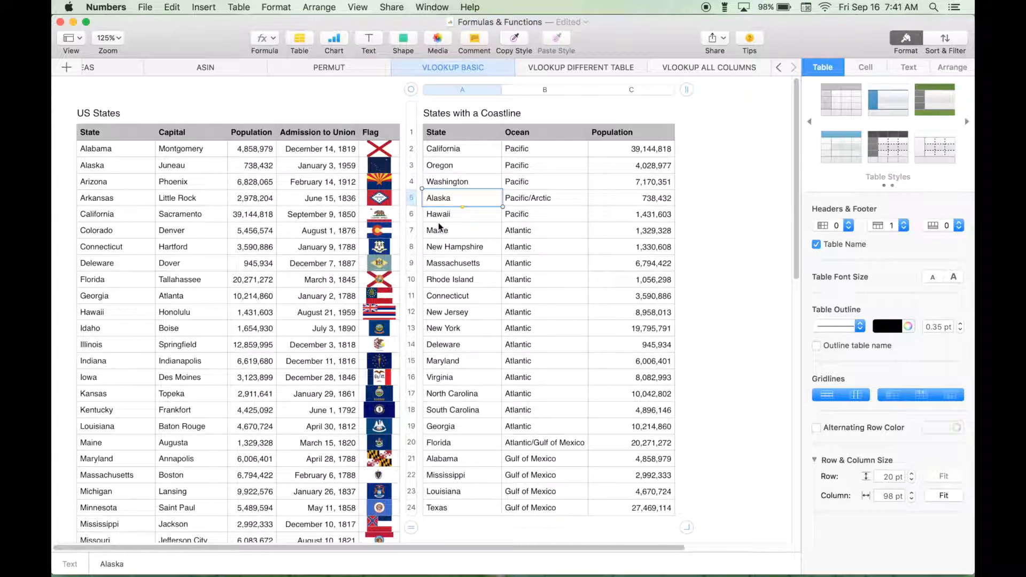
pyautogui.moveTo(520, 246)
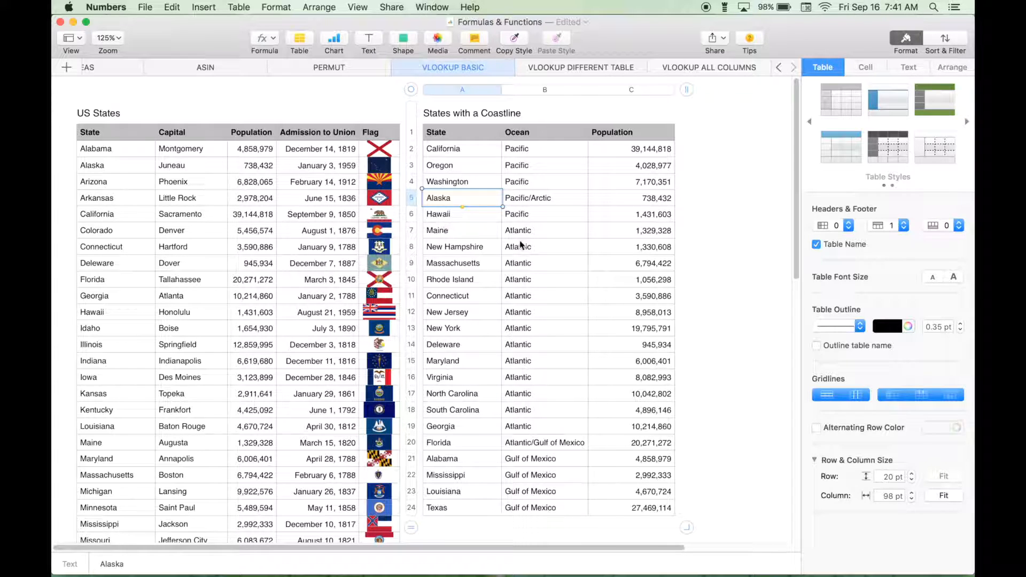
pyautogui.click(688, 190)
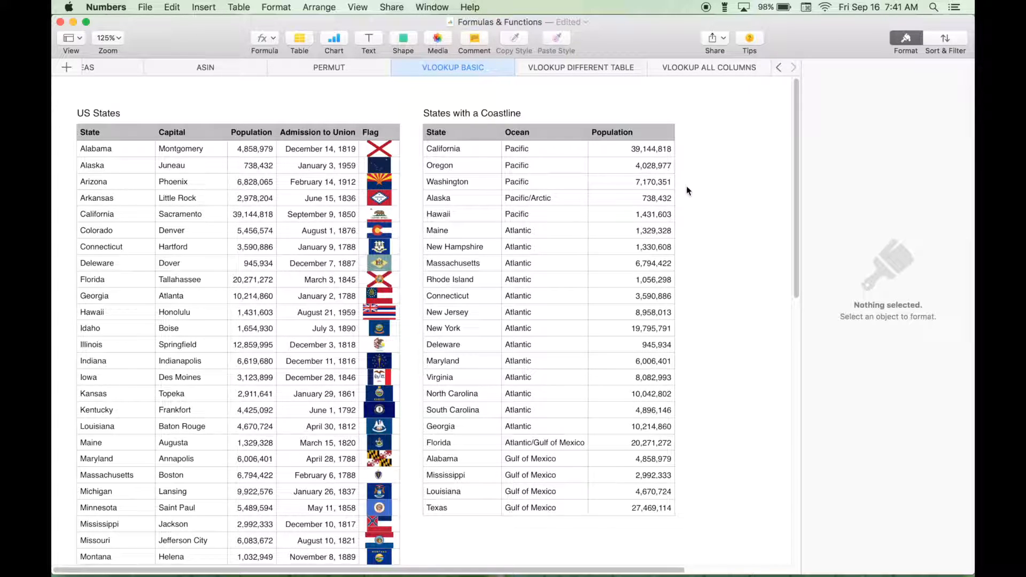
pyautogui.moveTo(221, 217)
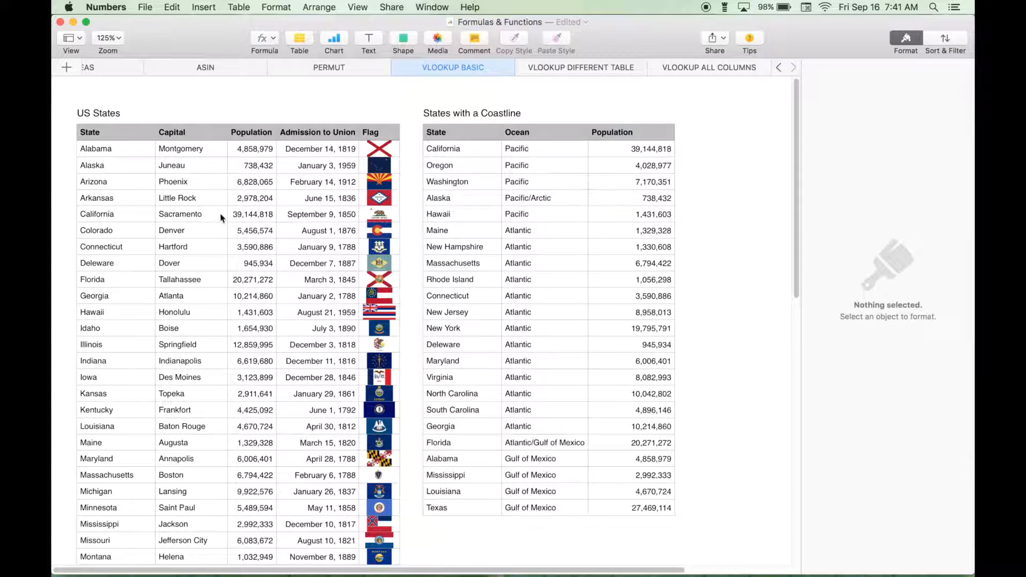
pyautogui.moveTo(445, 238)
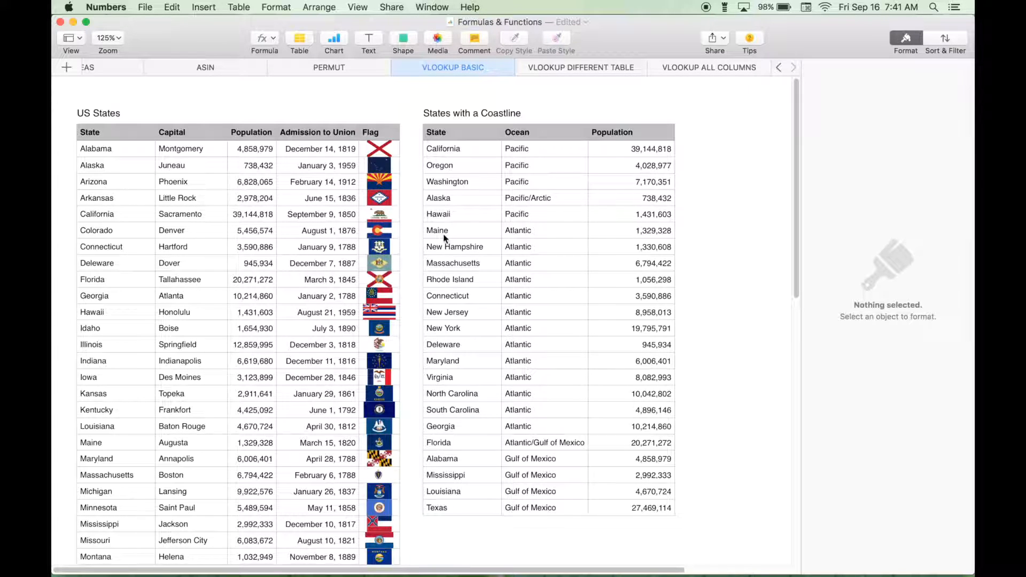
pyautogui.moveTo(389, 216)
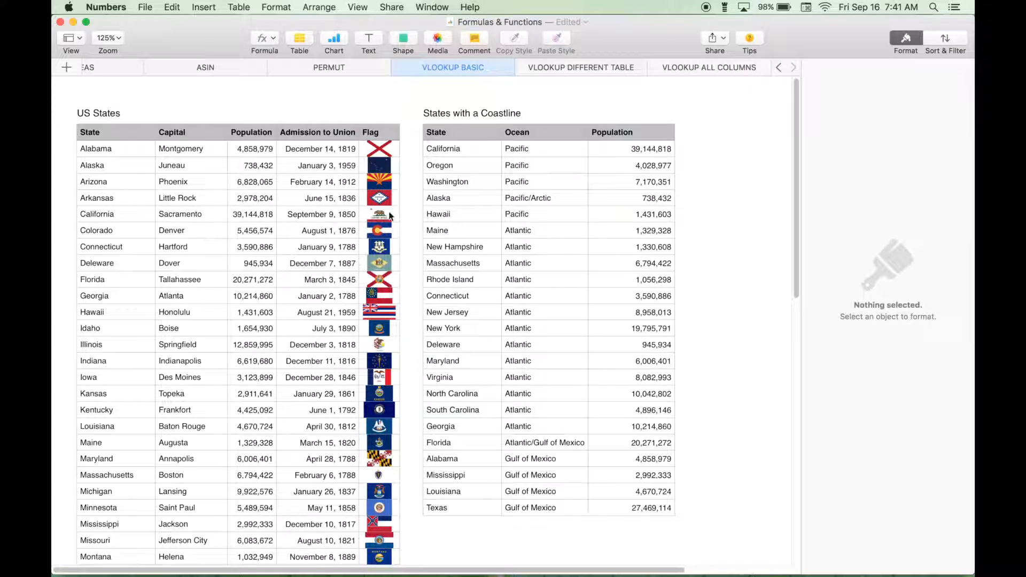
pyautogui.moveTo(510, 220)
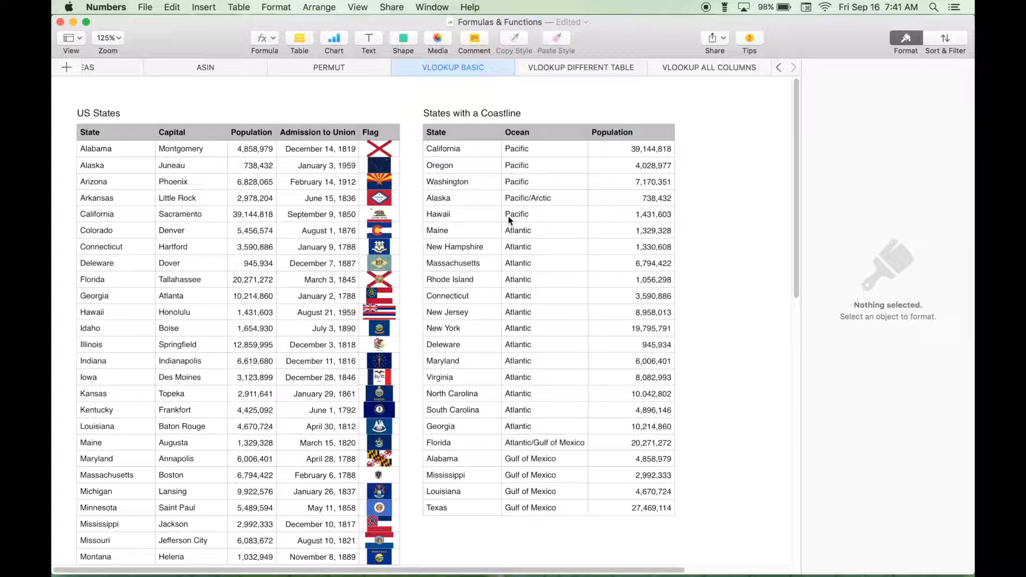
pyautogui.moveTo(459, 243)
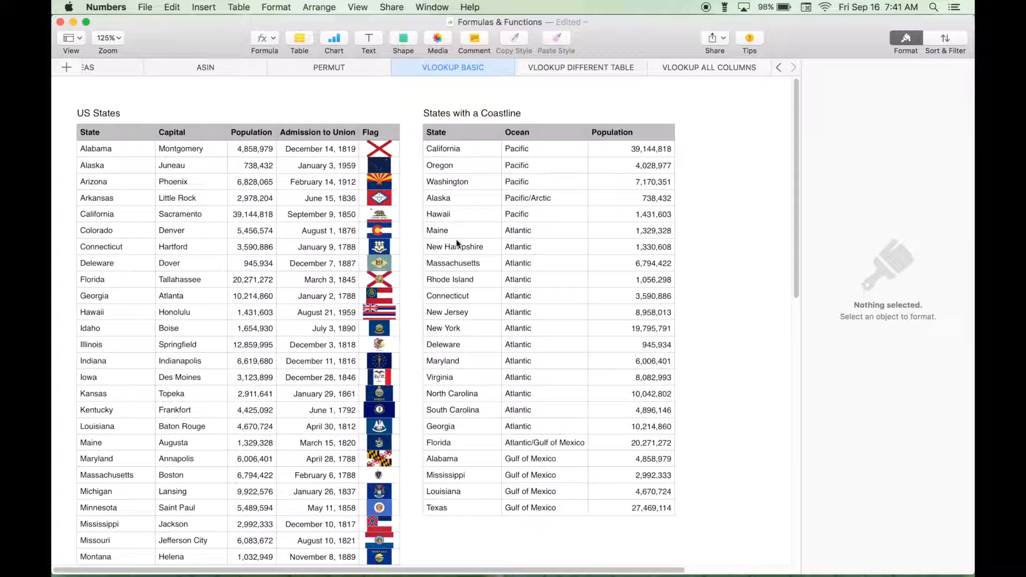
pyautogui.moveTo(573, 107)
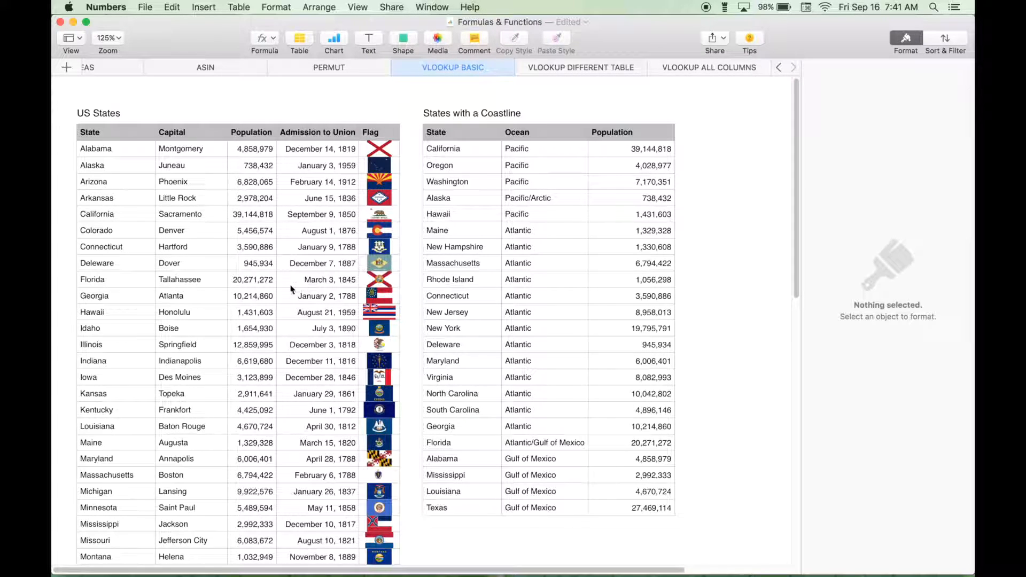
pyautogui.moveTo(220, 286)
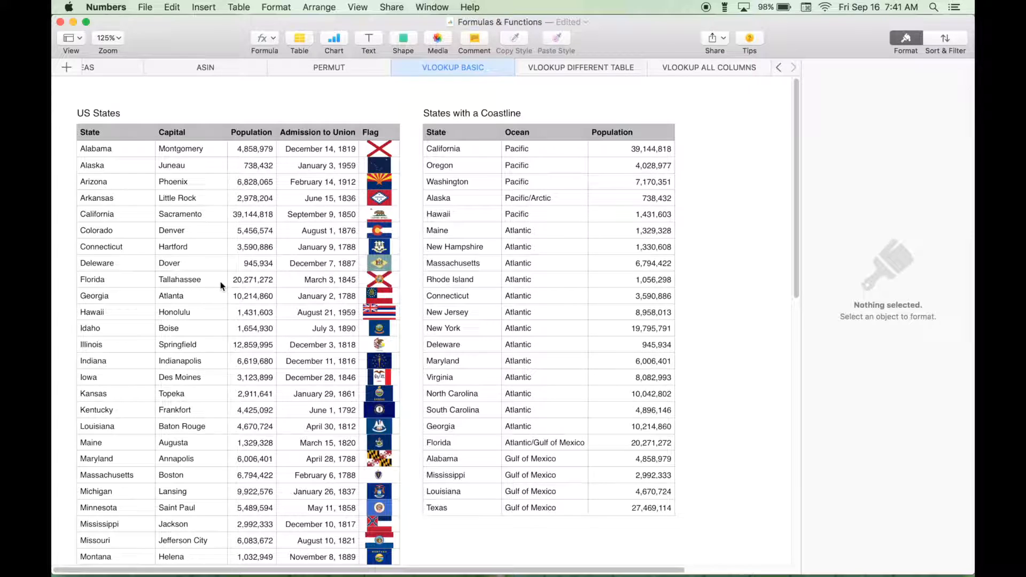
pyautogui.moveTo(576, 77)
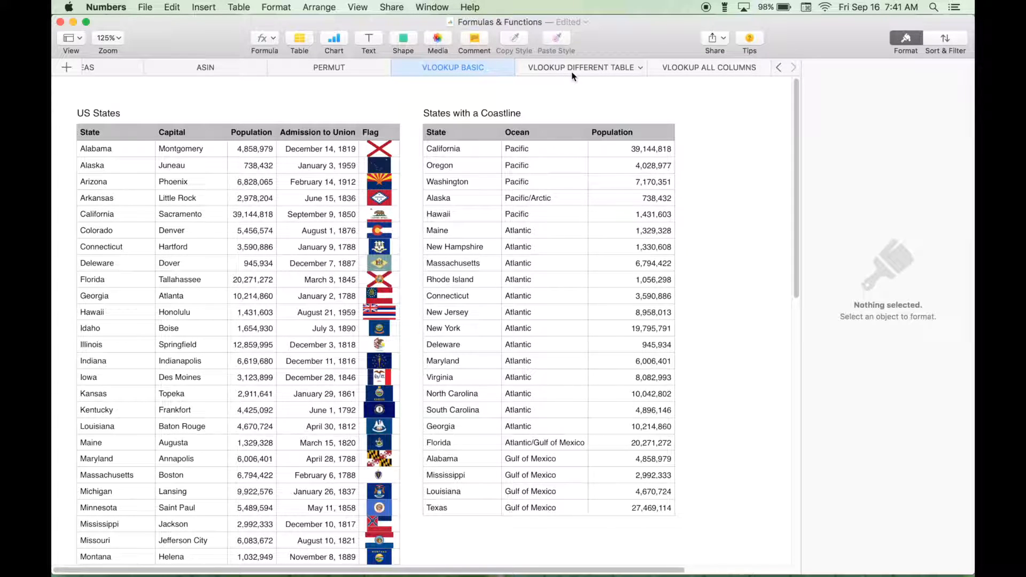
pyautogui.click(93, 279)
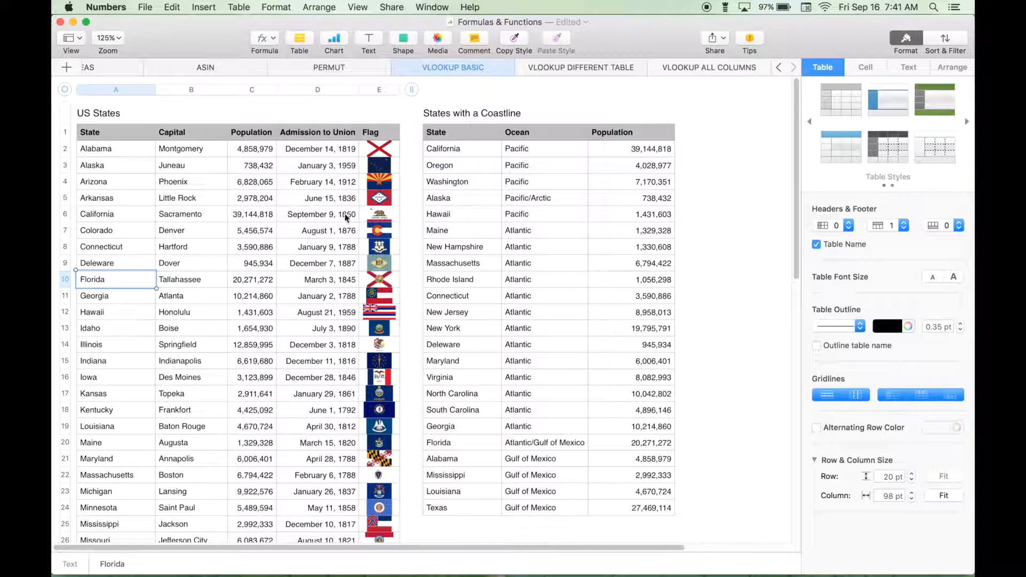
pyautogui.moveTo(532, 97)
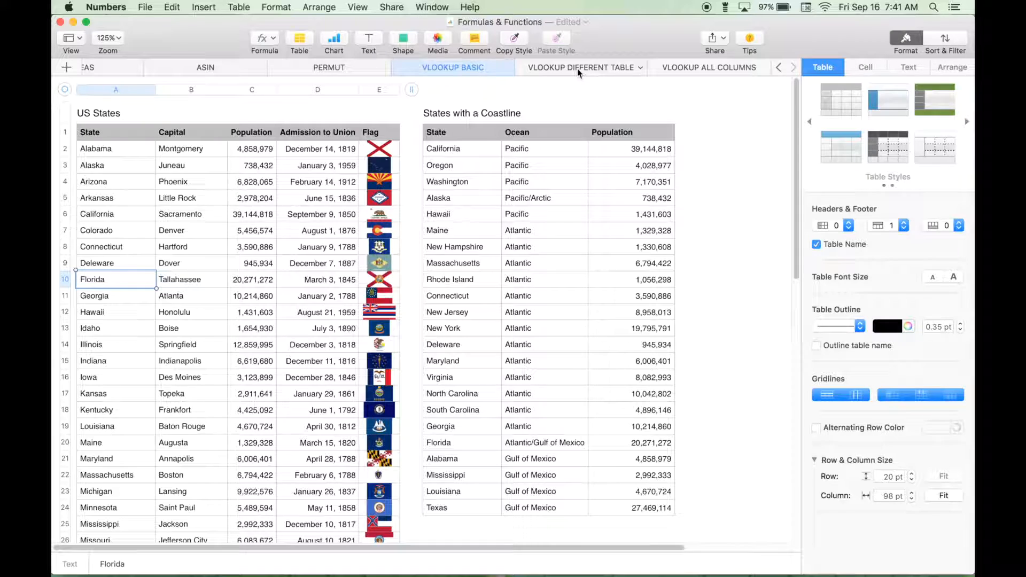
# Switch to the VLOOKUP DIFFERENT TABLE sheet with the empty Capital column
pyautogui.click(580, 66)
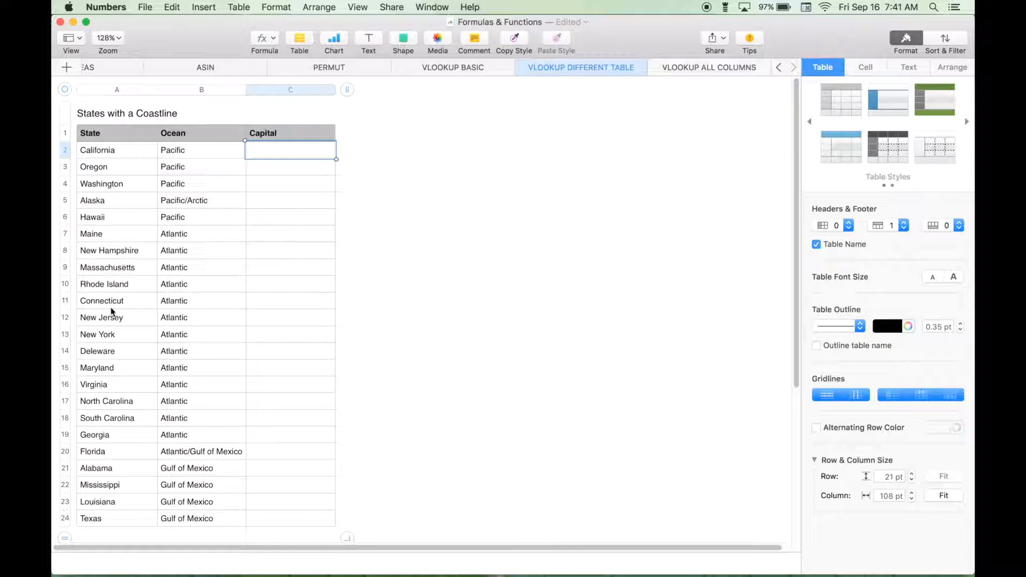
pyautogui.moveTo(174, 274)
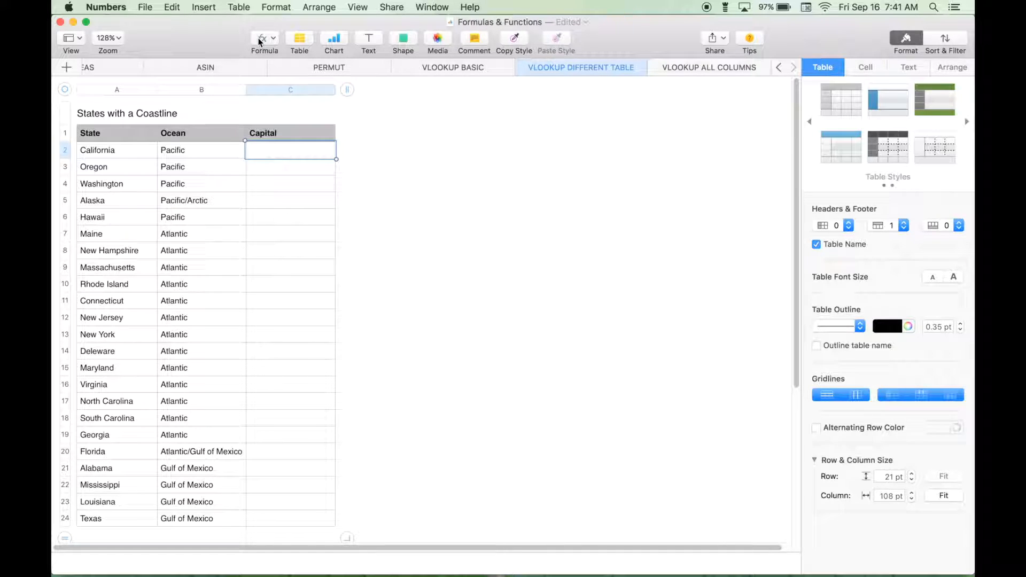
# Start a VLOOKUP in California's Capital cell using A2 as the search value
pyautogui.click(264, 38)
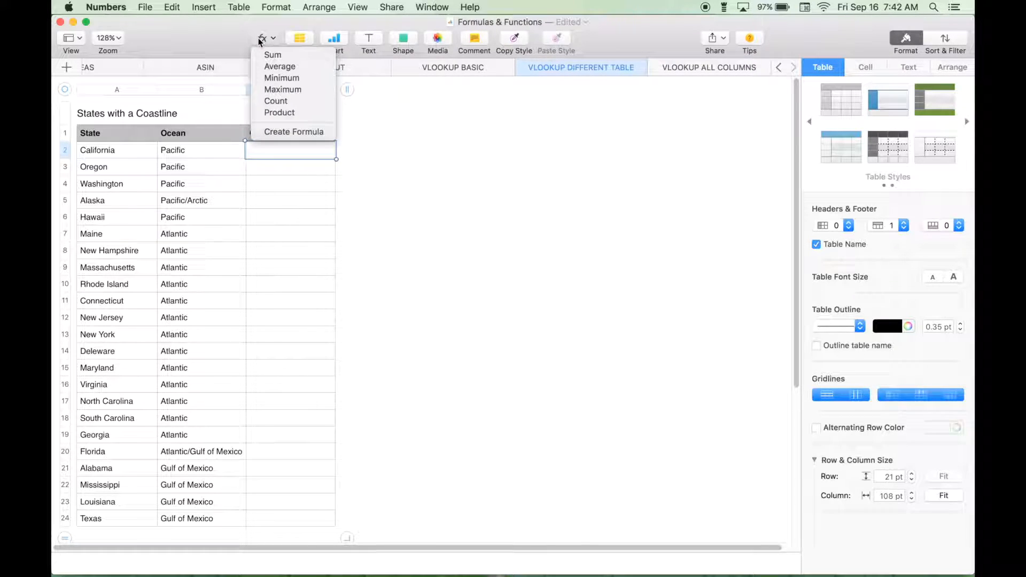
pyautogui.click(293, 131)
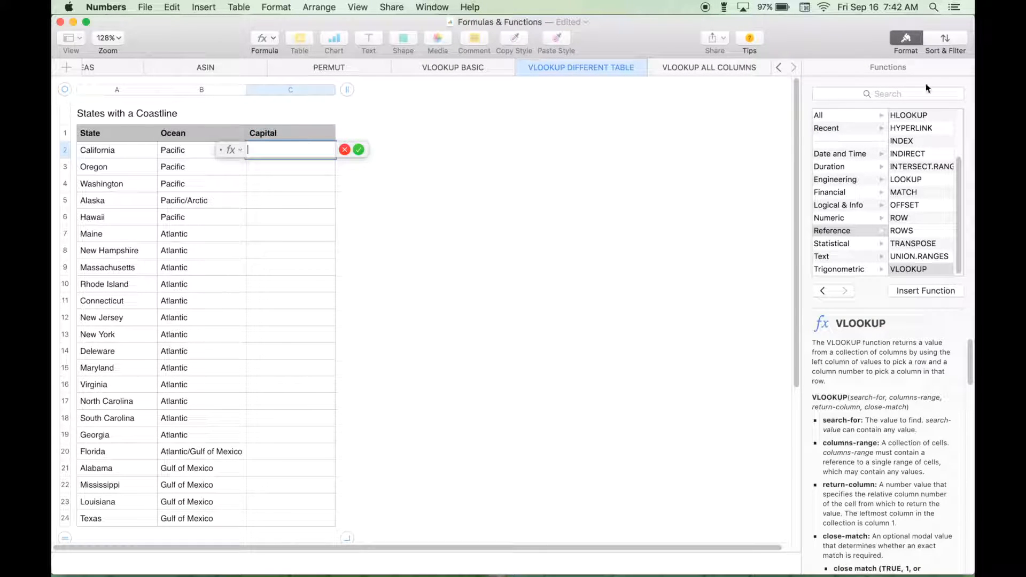
pyautogui.moveTo(914, 163)
pyautogui.write('VLOOKUP')
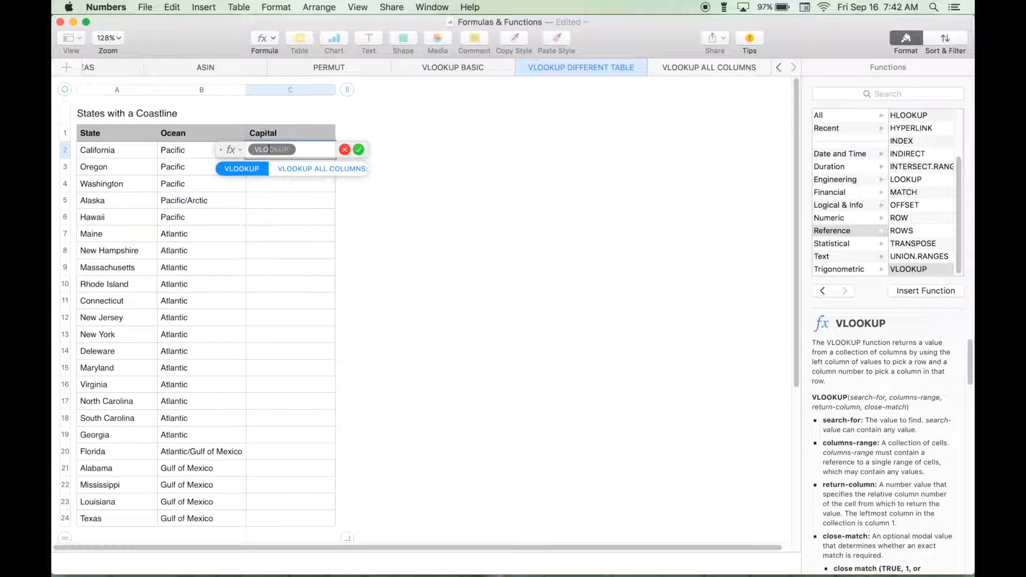
pyautogui.click(242, 168)
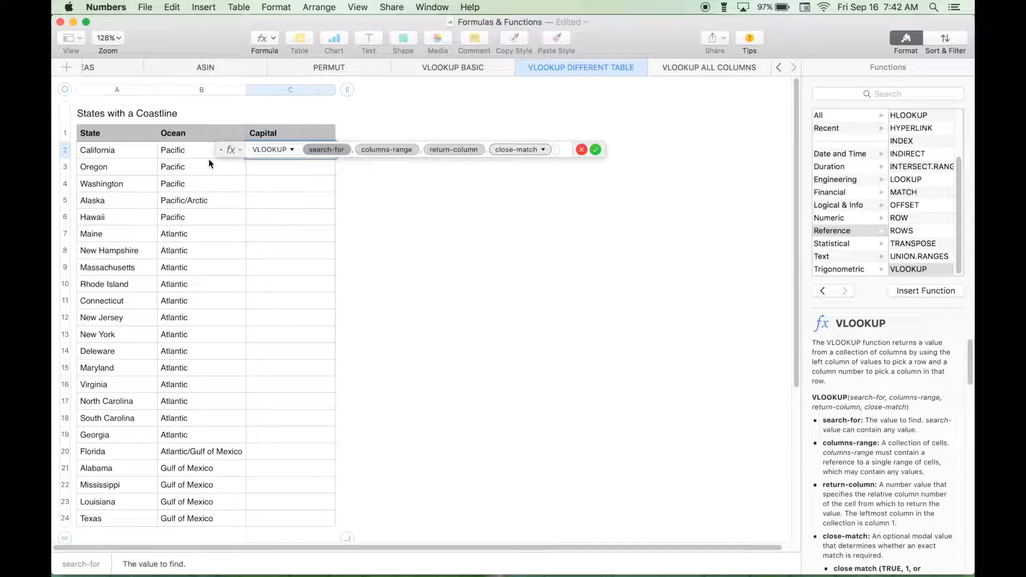
pyautogui.click(98, 149)
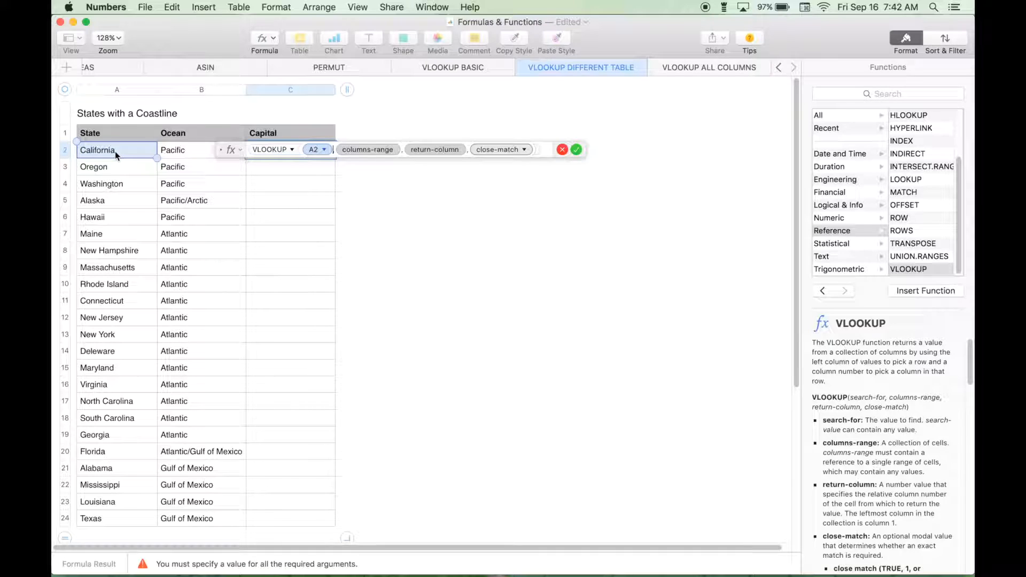
pyautogui.moveTo(355, 157)
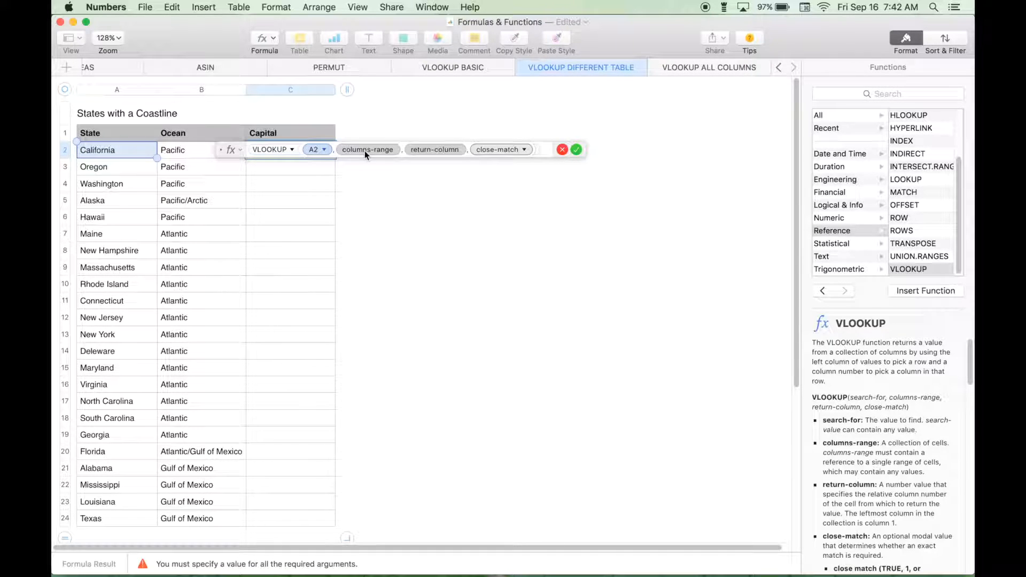
pyautogui.click(368, 149)
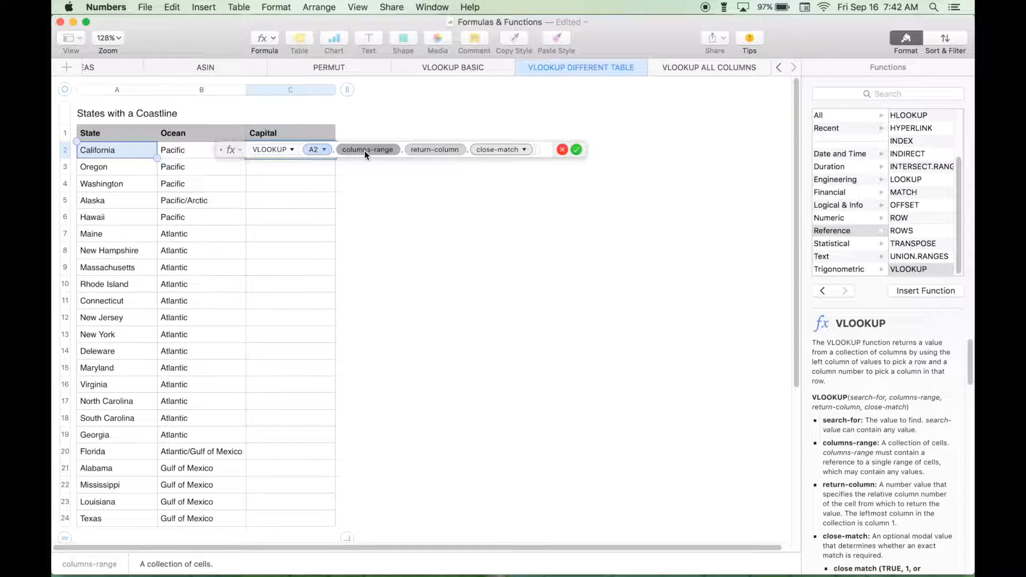
pyautogui.moveTo(436, 95)
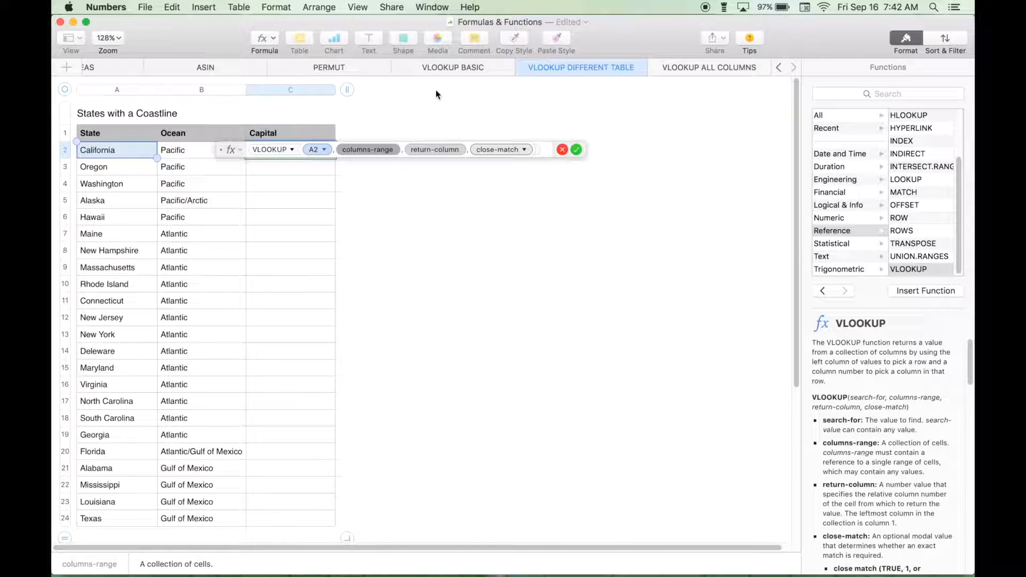
pyautogui.moveTo(439, 71)
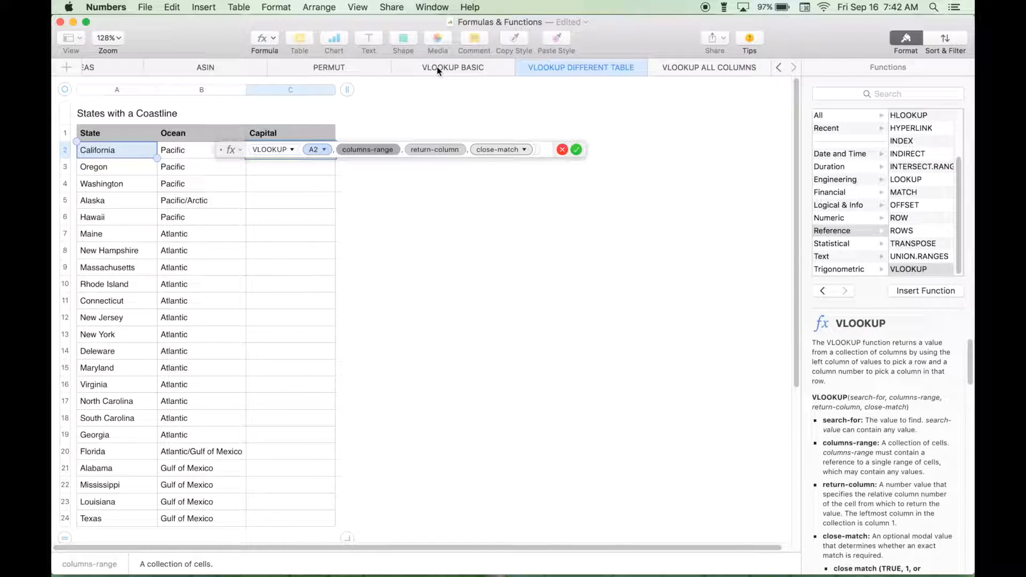
# Set the VLOOKUP columns-range to the whole US States table A1:E51 on the other sheet
pyautogui.click(453, 66)
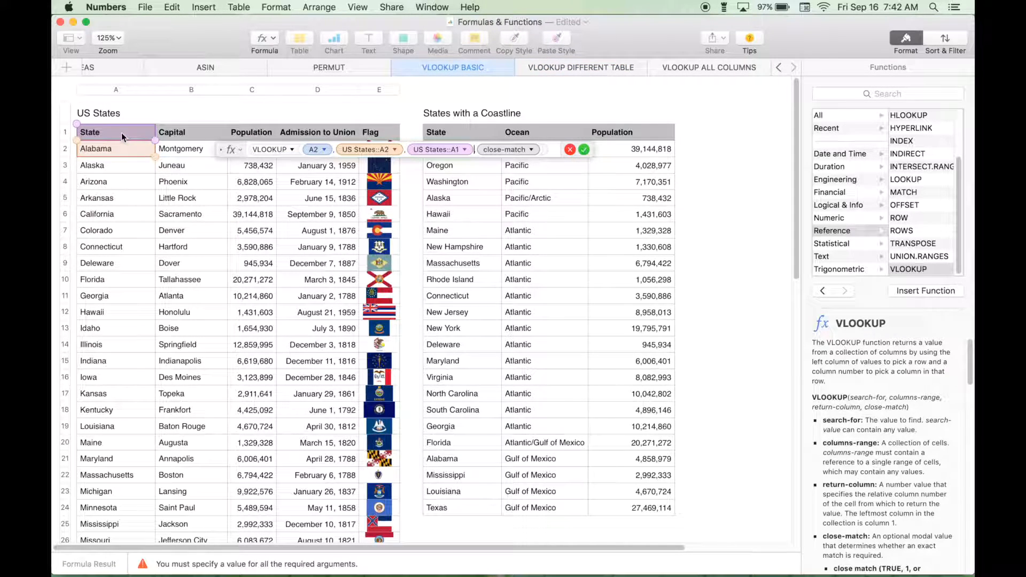
pyautogui.click(580, 66)
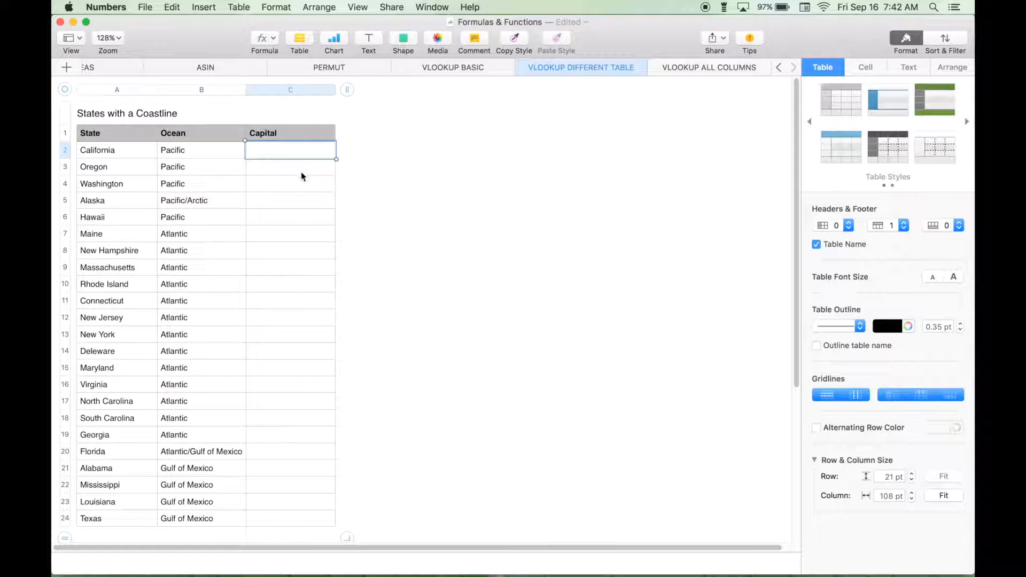
pyautogui.click(264, 37)
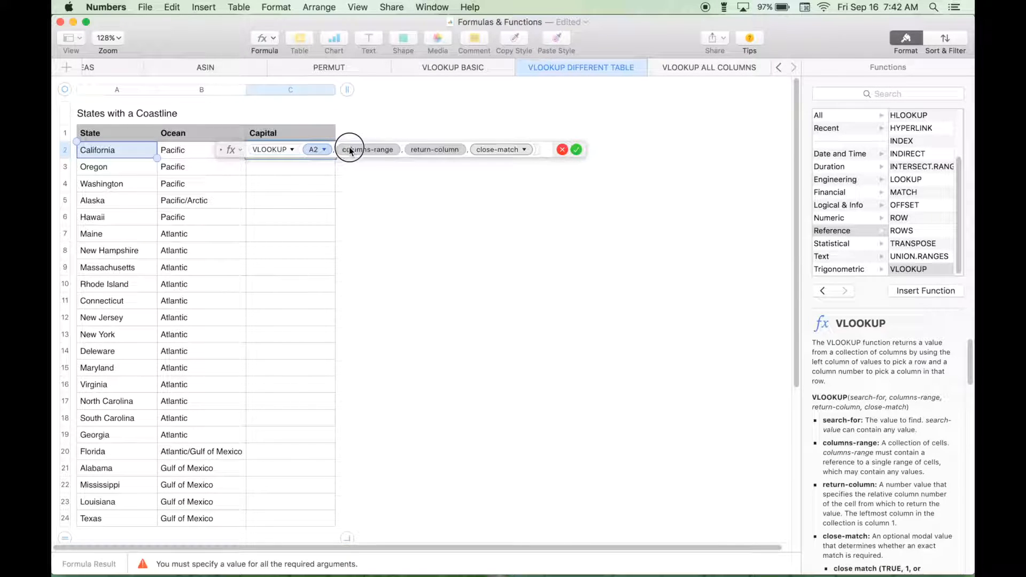
pyautogui.click(452, 67)
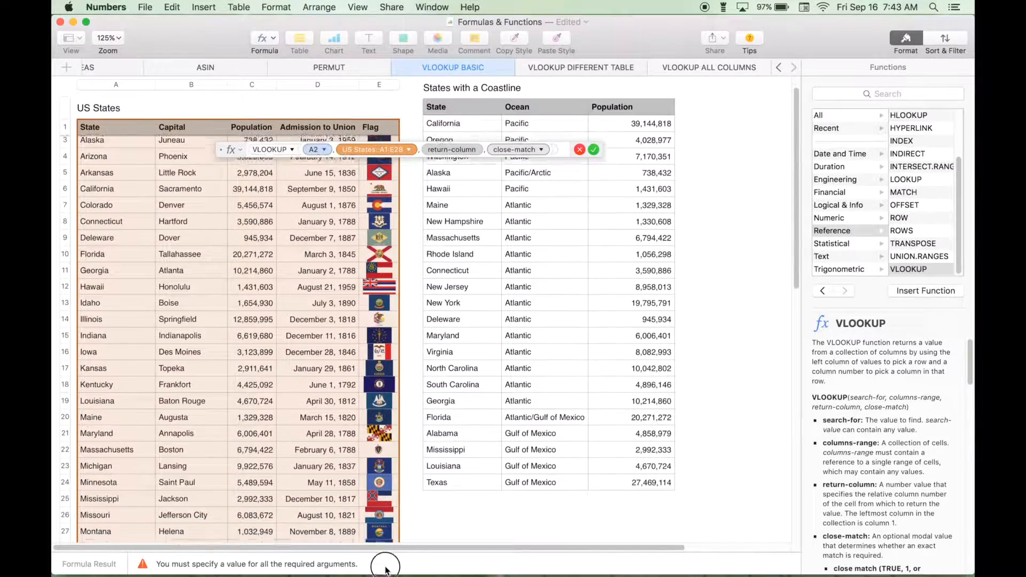
pyautogui.scroll(-3)
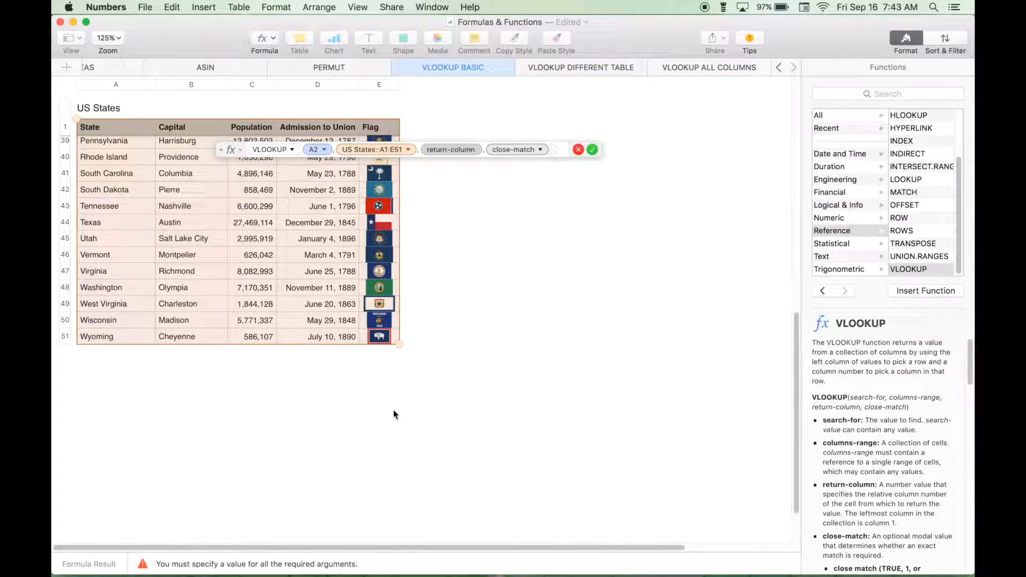
pyautogui.scroll(3)
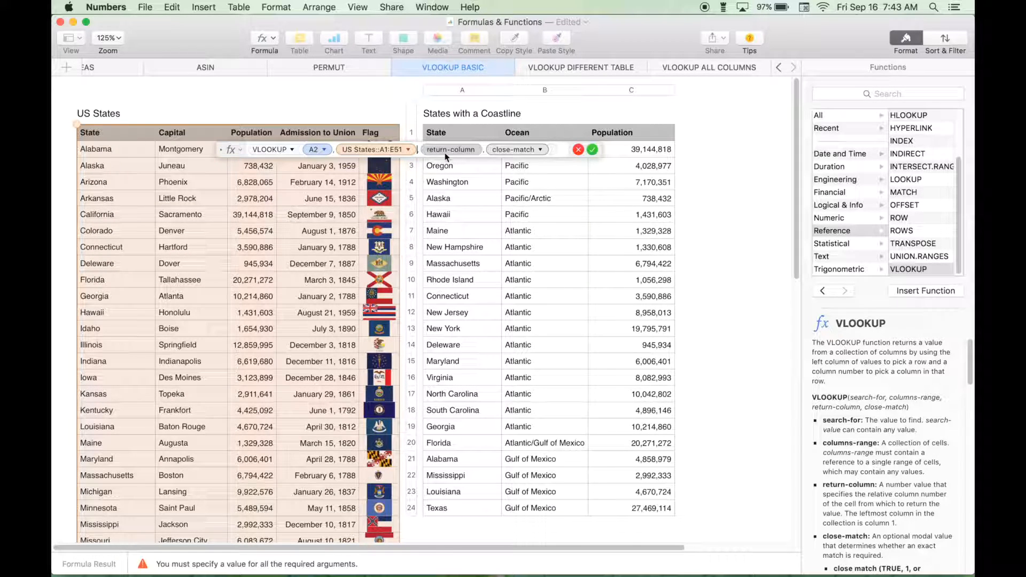
# Select the return-column argument to return the US States table's second column
pyautogui.click(451, 150)
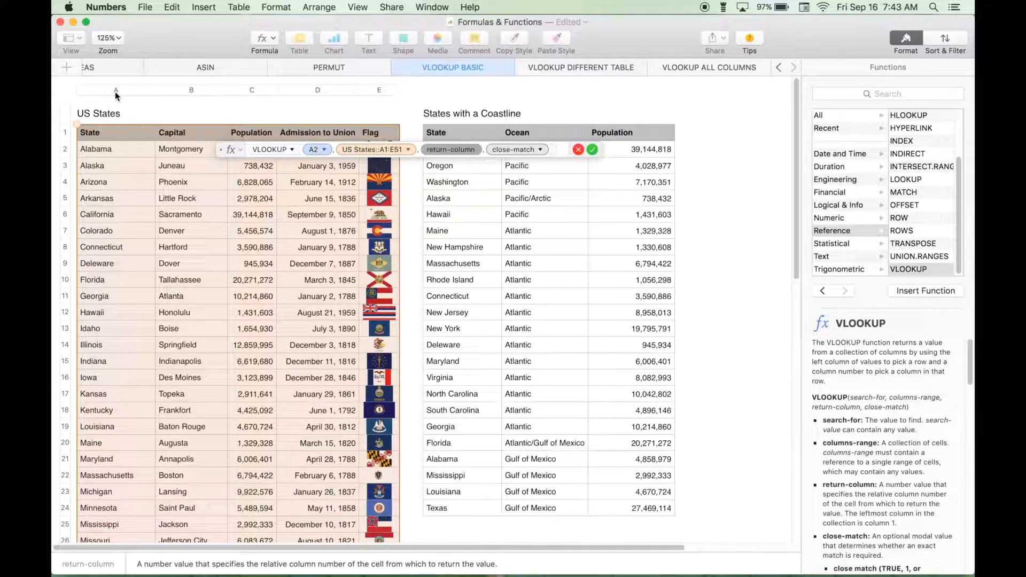
pyautogui.moveTo(188, 95)
pyautogui.write('2')
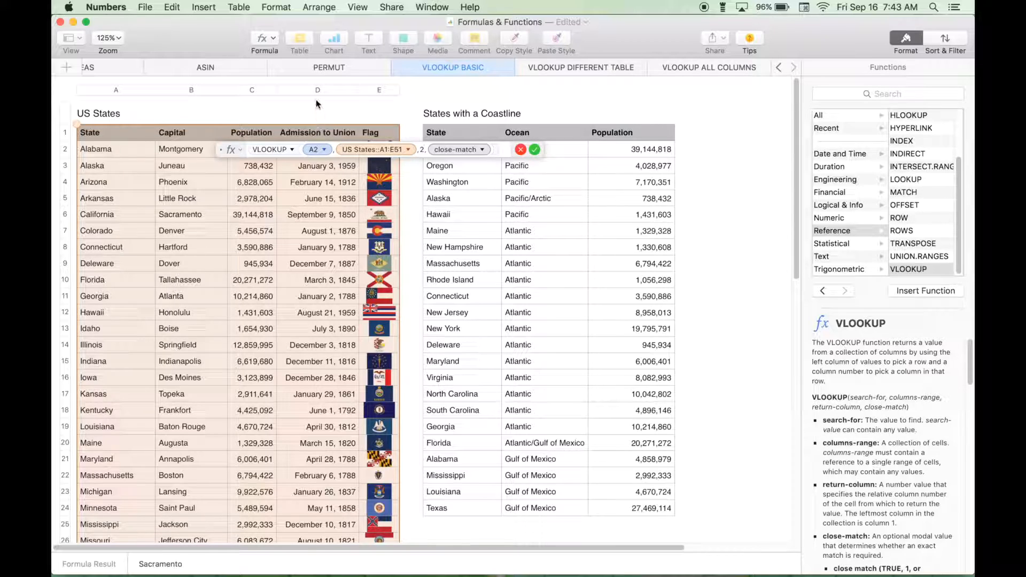
pyautogui.moveTo(144, 93)
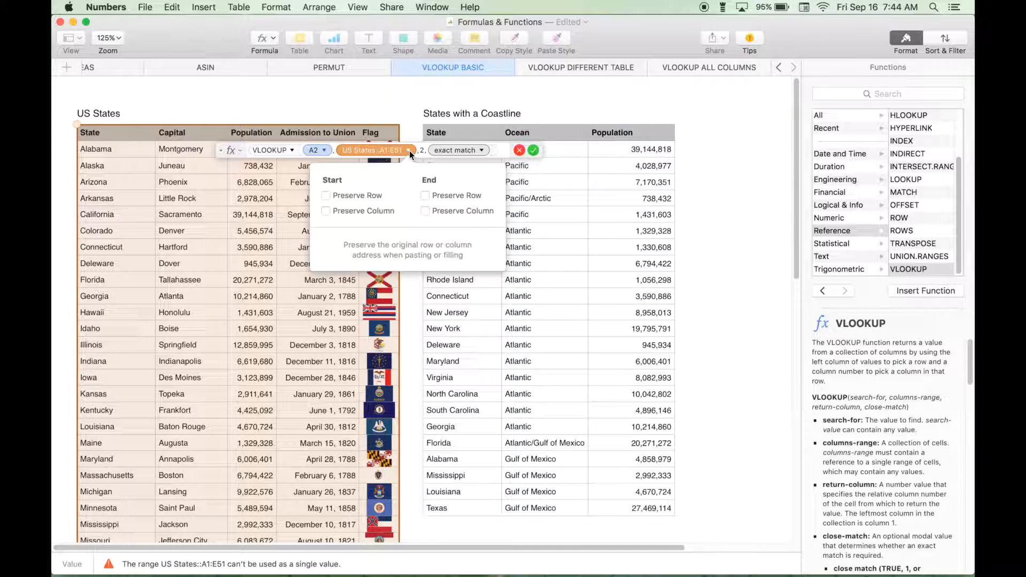
# Lock the rows of the range's start and end cells (A$1:E$51) for the Capital lookup
pyautogui.click(326, 195)
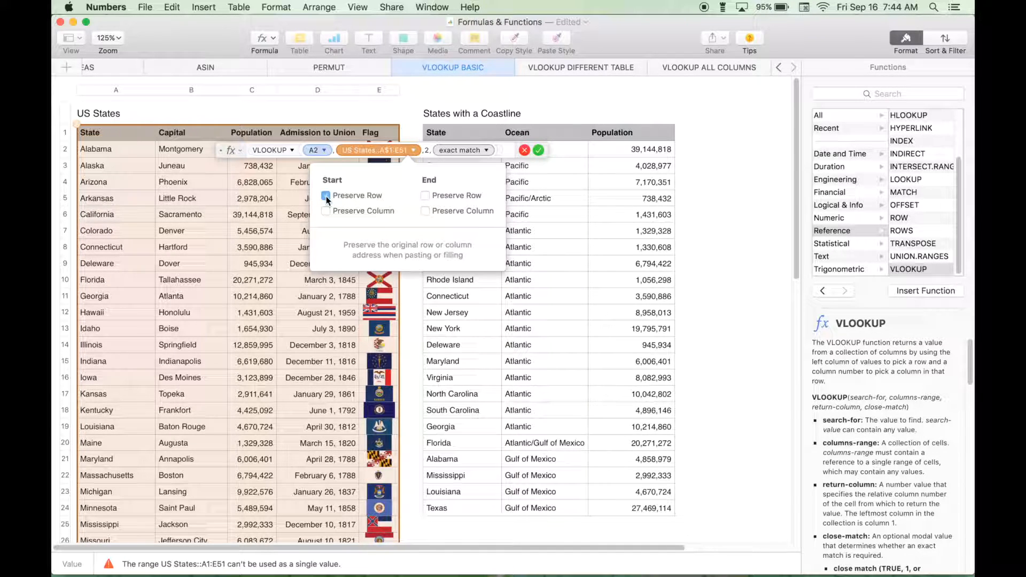
pyautogui.click(425, 195)
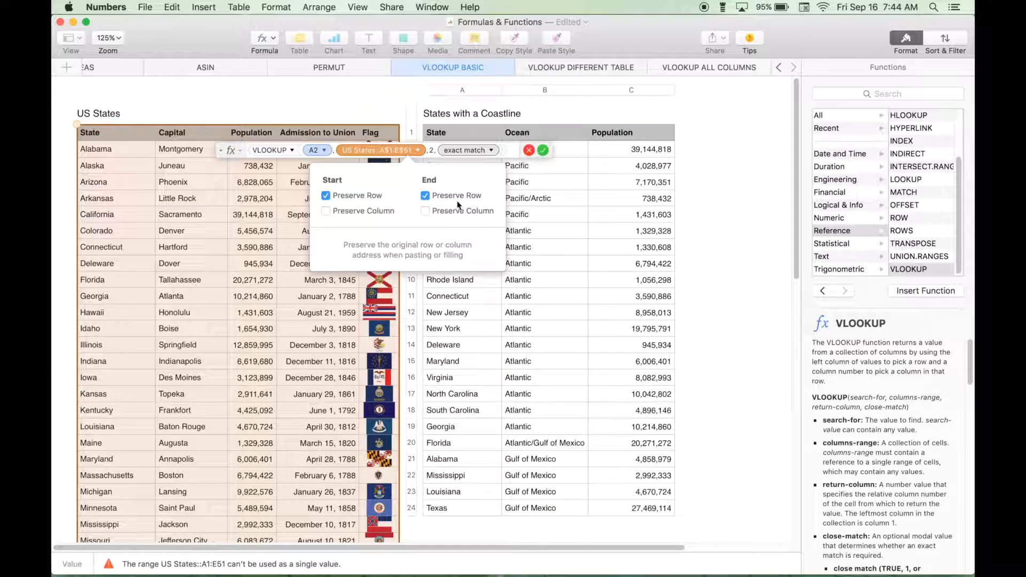
pyautogui.moveTo(543, 155)
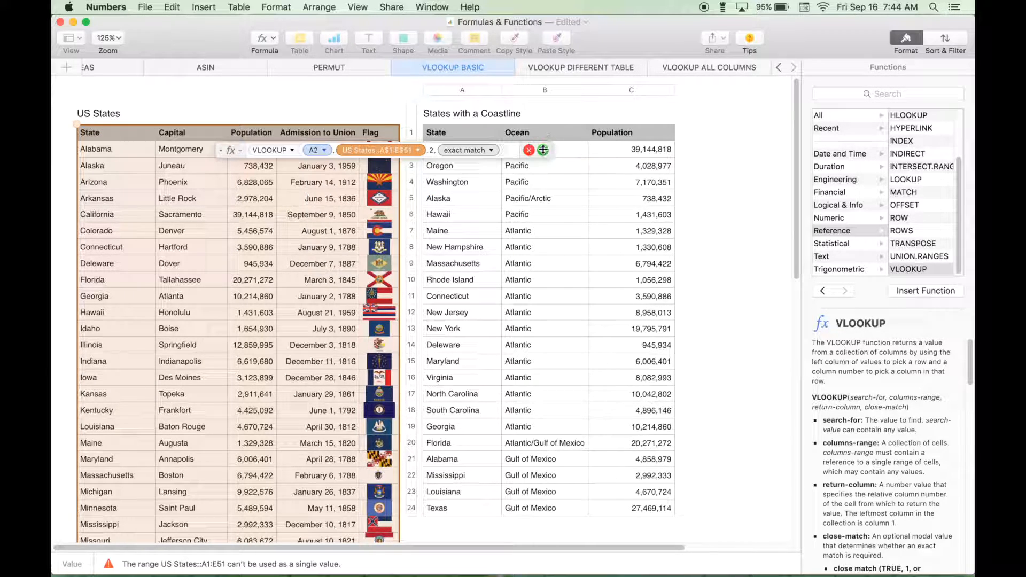
pyautogui.click(579, 66)
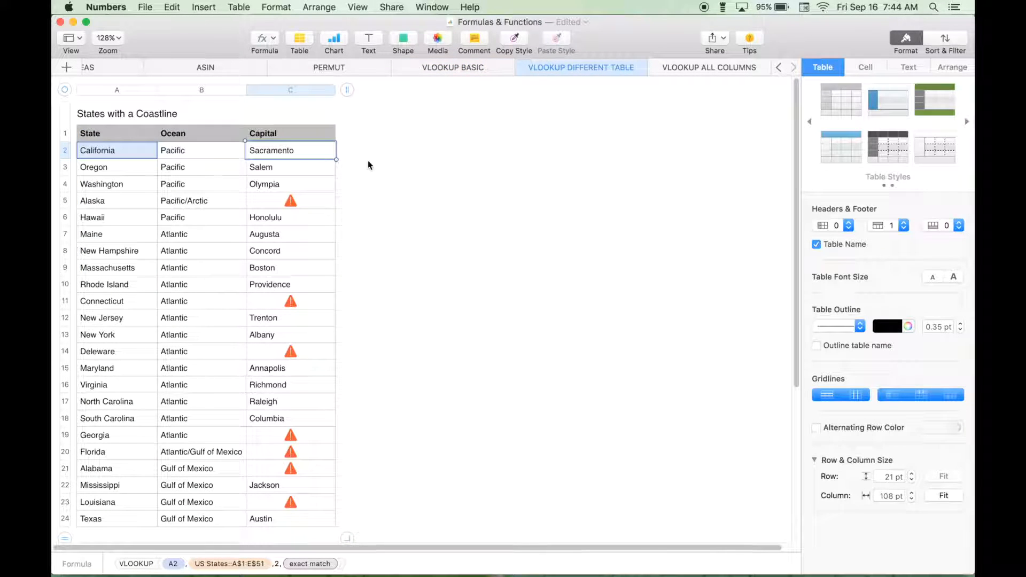
pyautogui.moveTo(295, 175)
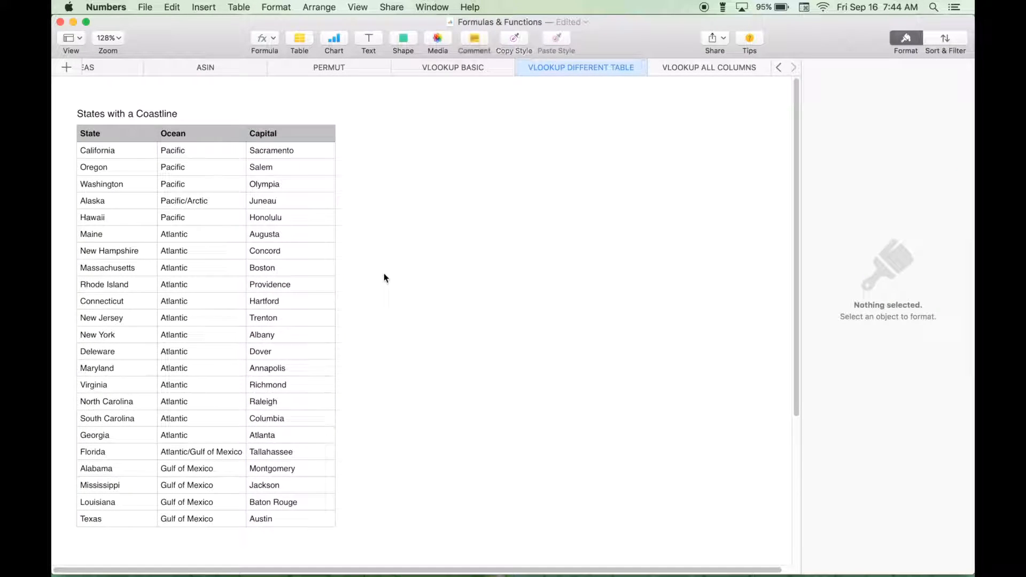
pyautogui.moveTo(293, 281)
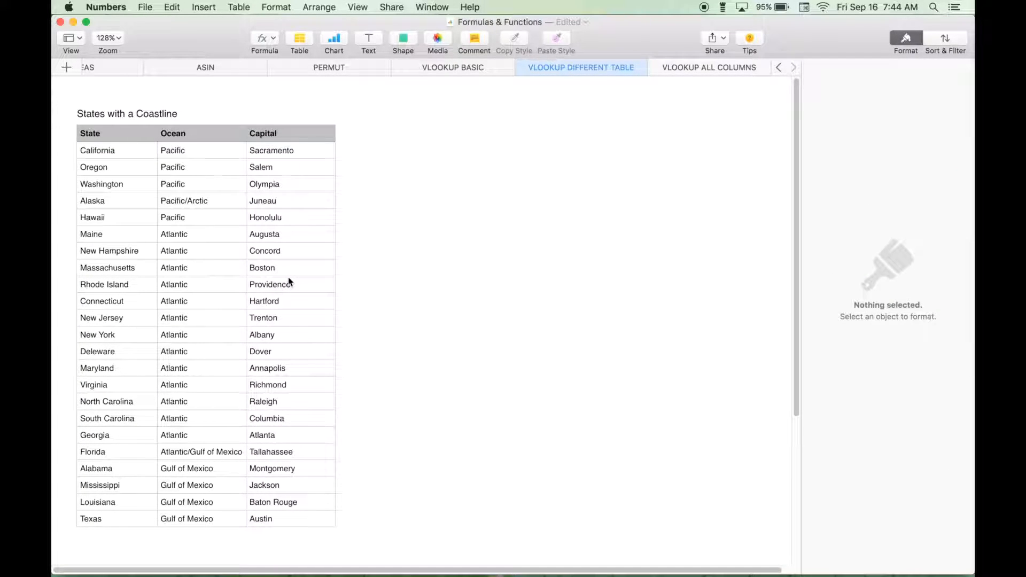
pyautogui.moveTo(109, 163)
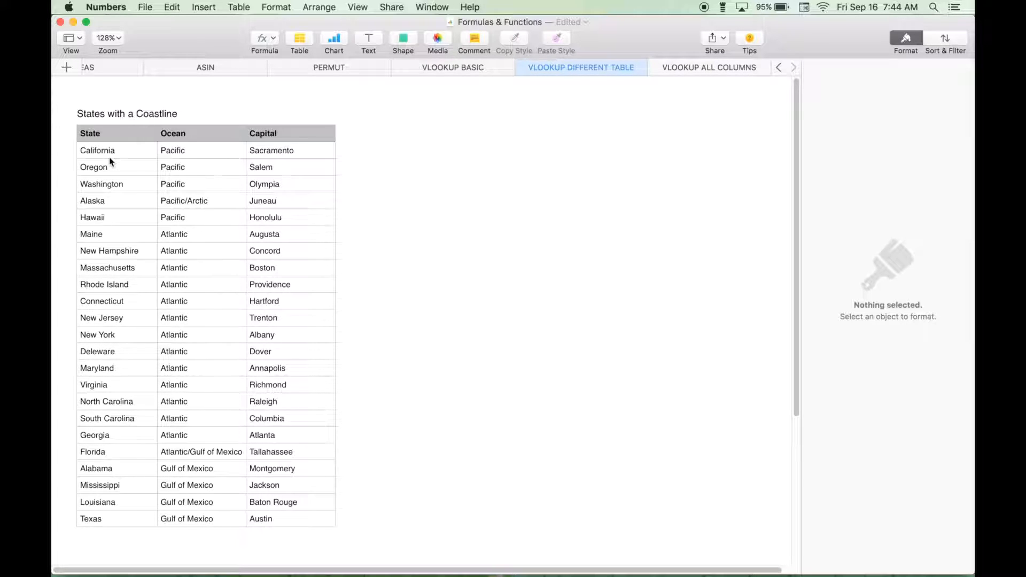
pyautogui.moveTo(142, 151)
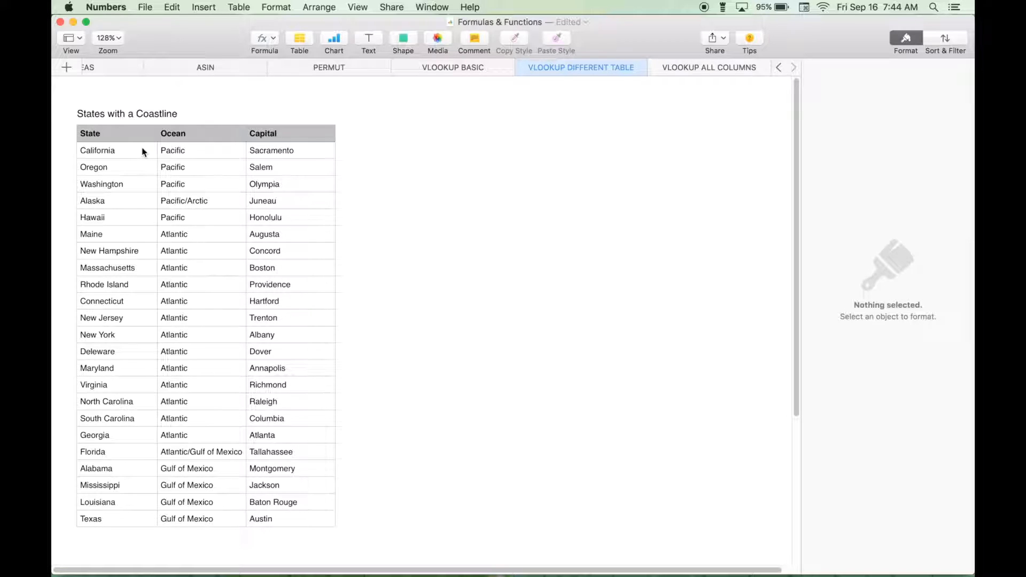
pyautogui.moveTo(307, 289)
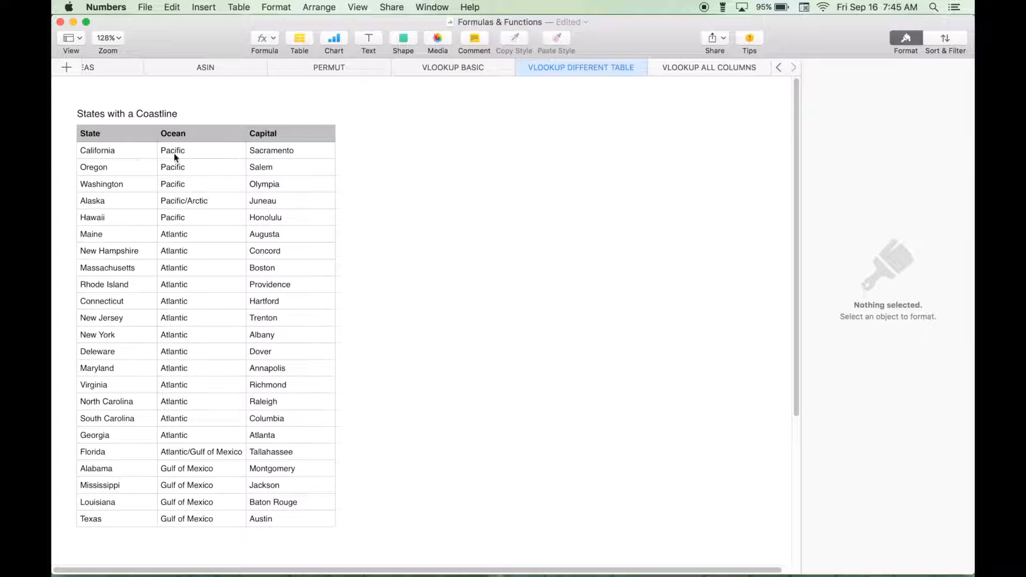
pyautogui.moveTo(265, 268)
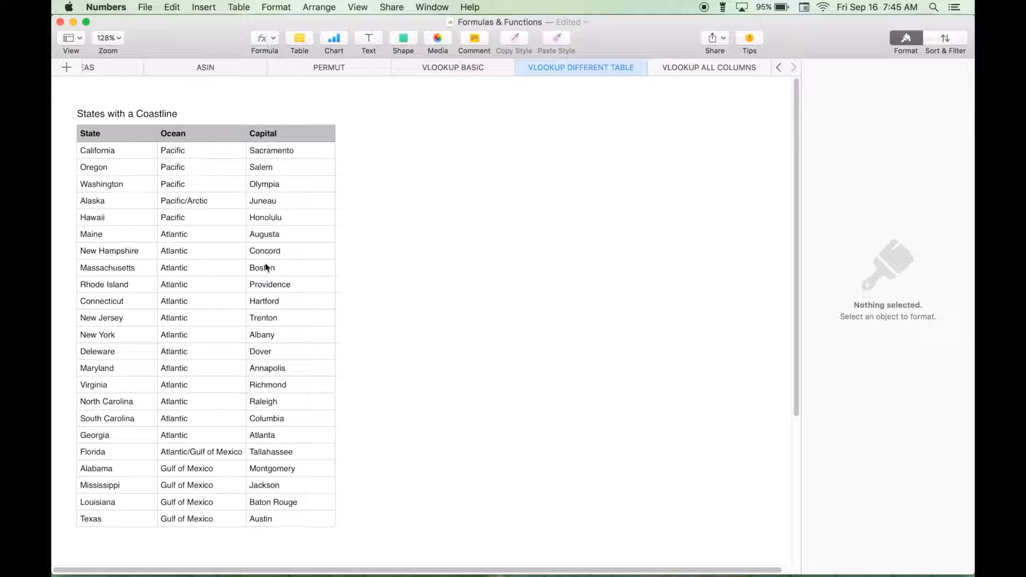
pyautogui.moveTo(266, 310)
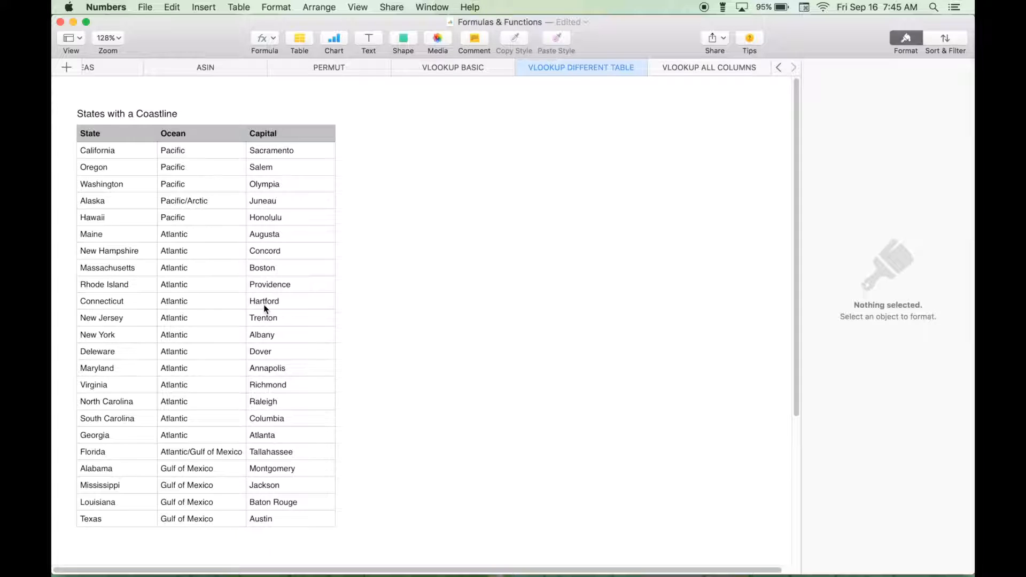
pyautogui.moveTo(268, 366)
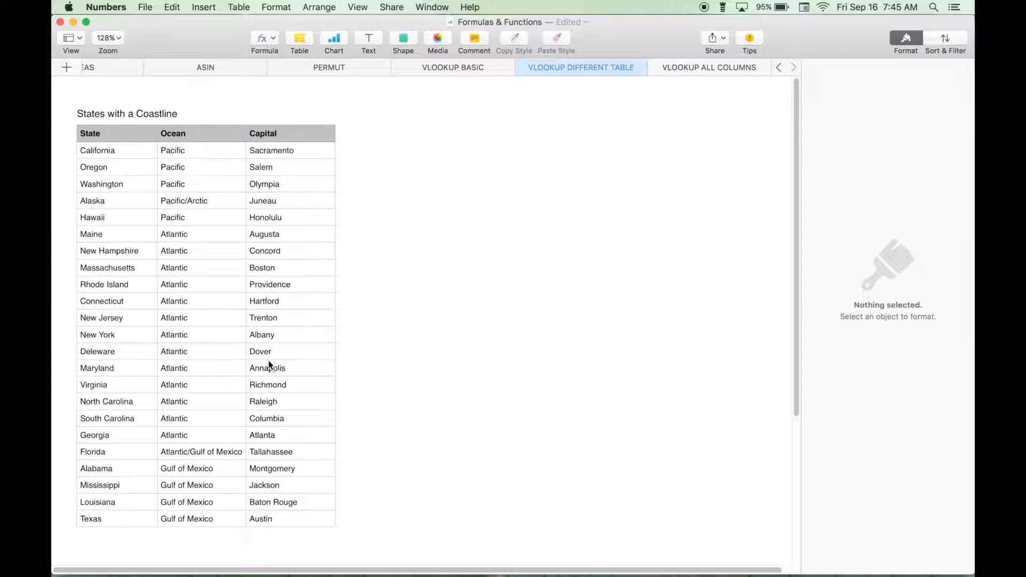
pyautogui.moveTo(270, 445)
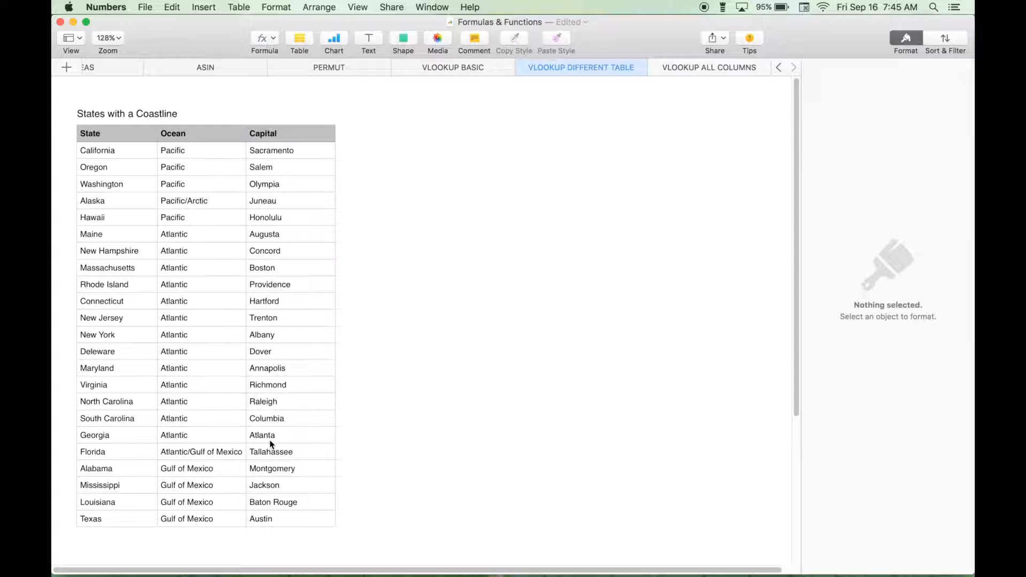
pyautogui.moveTo(414, 282)
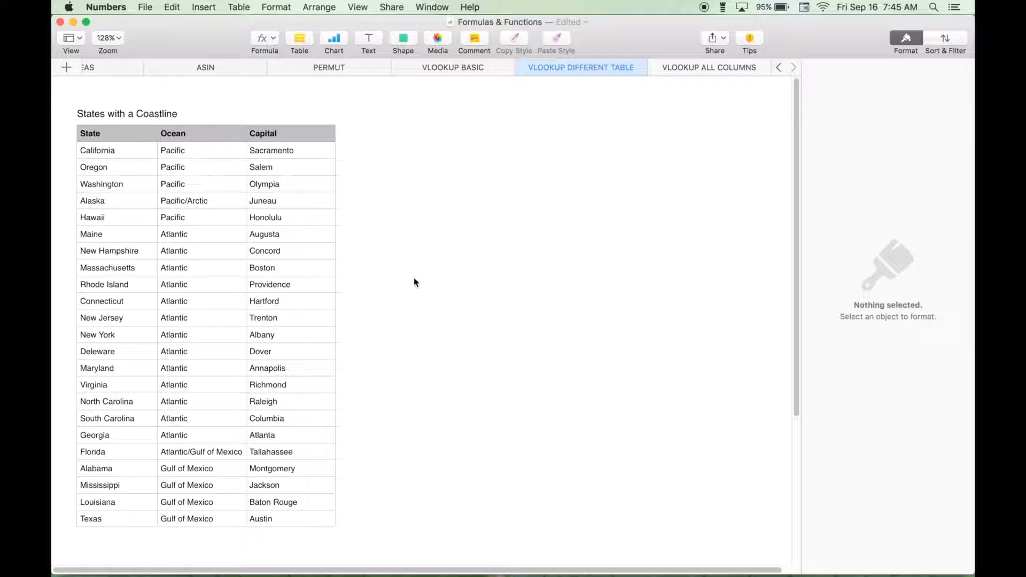
# On VLOOKUP BASIC, make California's Population lookup range fully absolute and accept it
pyautogui.click(271, 149)
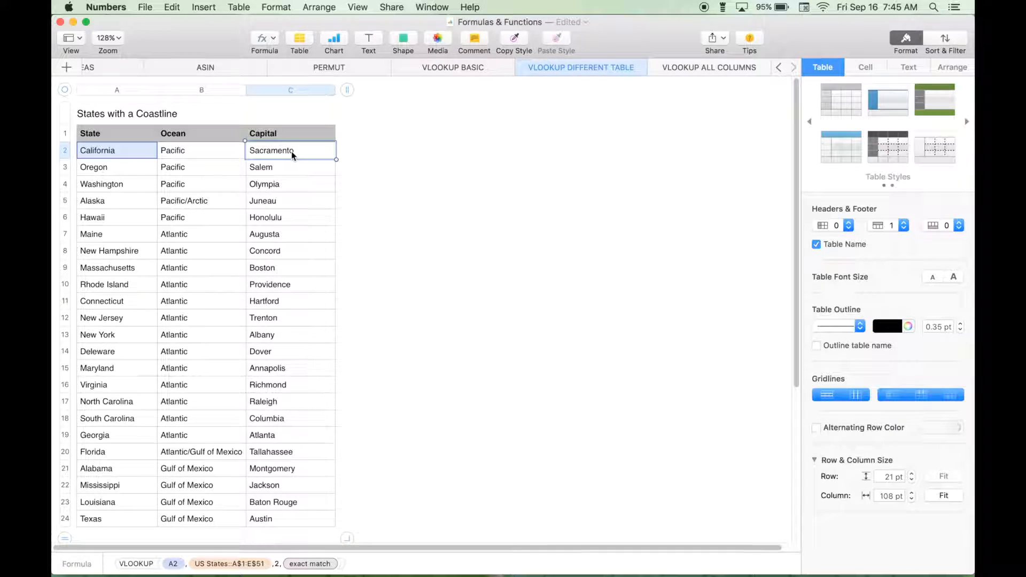
pyautogui.moveTo(450, 143)
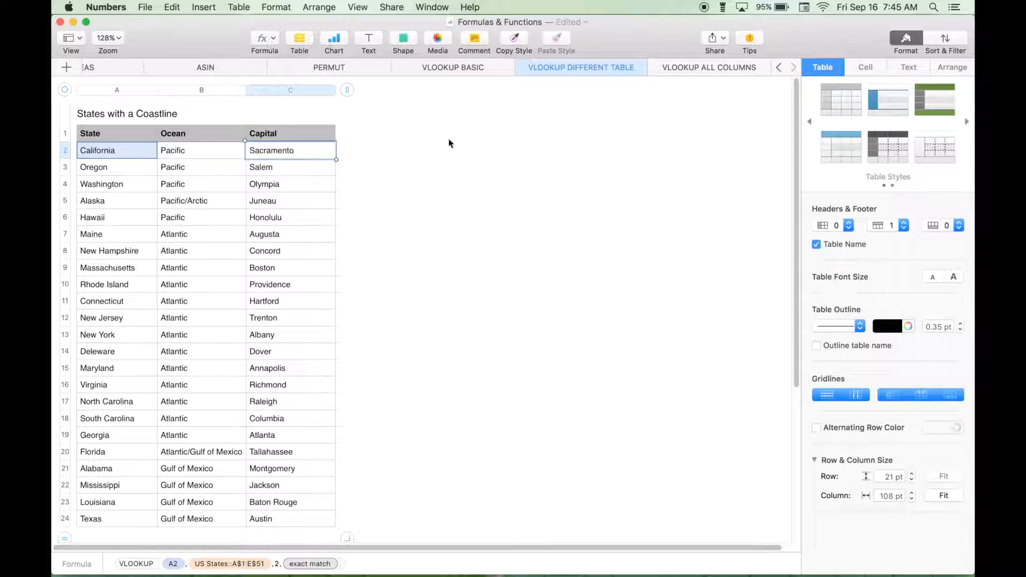
pyautogui.click(452, 66)
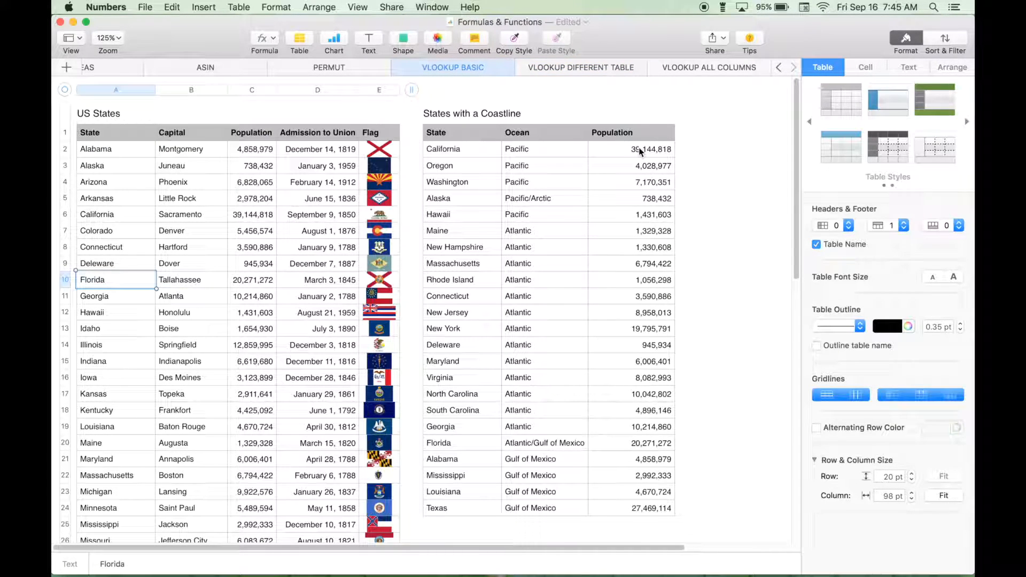
pyautogui.click(651, 148)
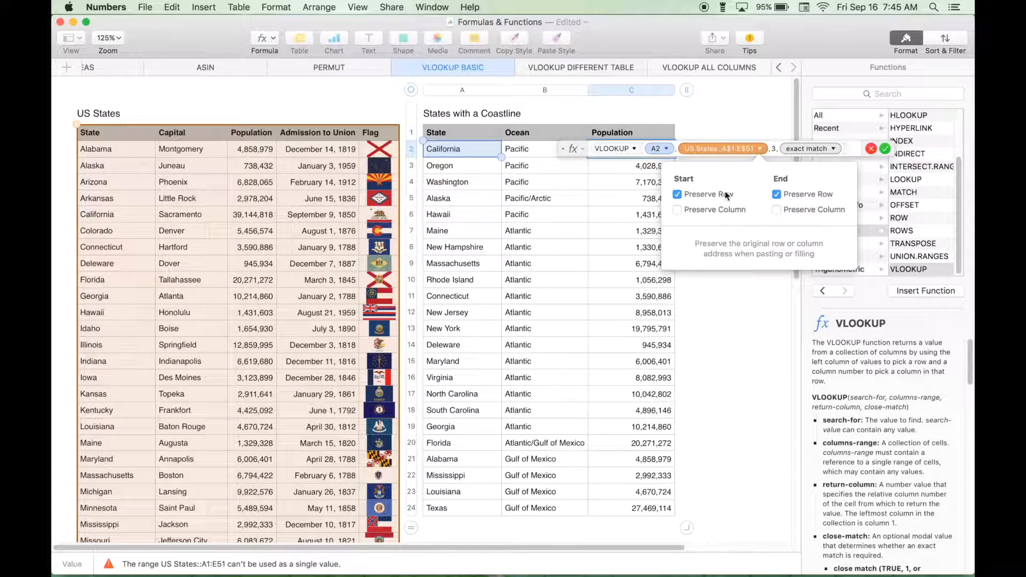
pyautogui.click(678, 209)
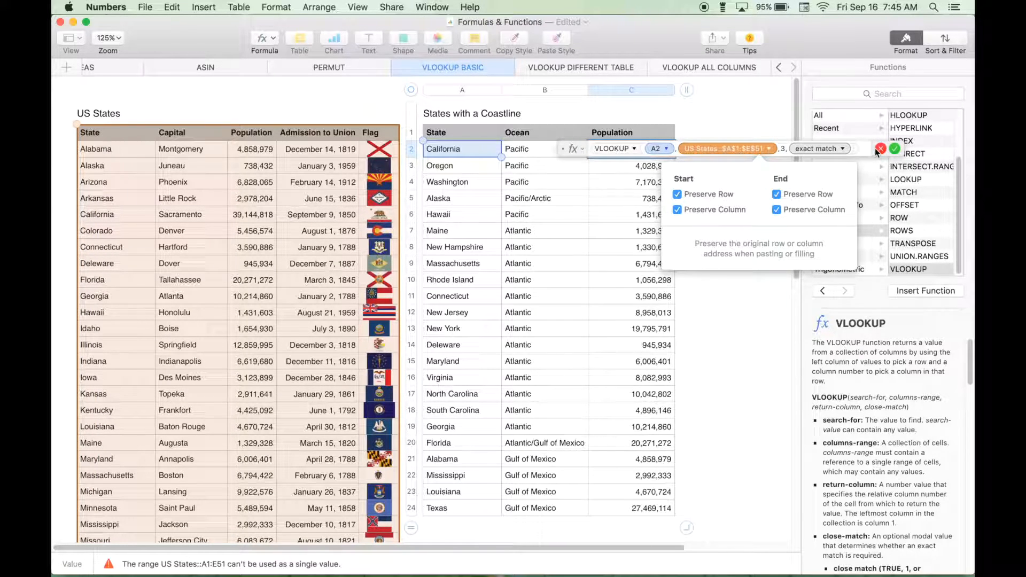
pyautogui.click(896, 148)
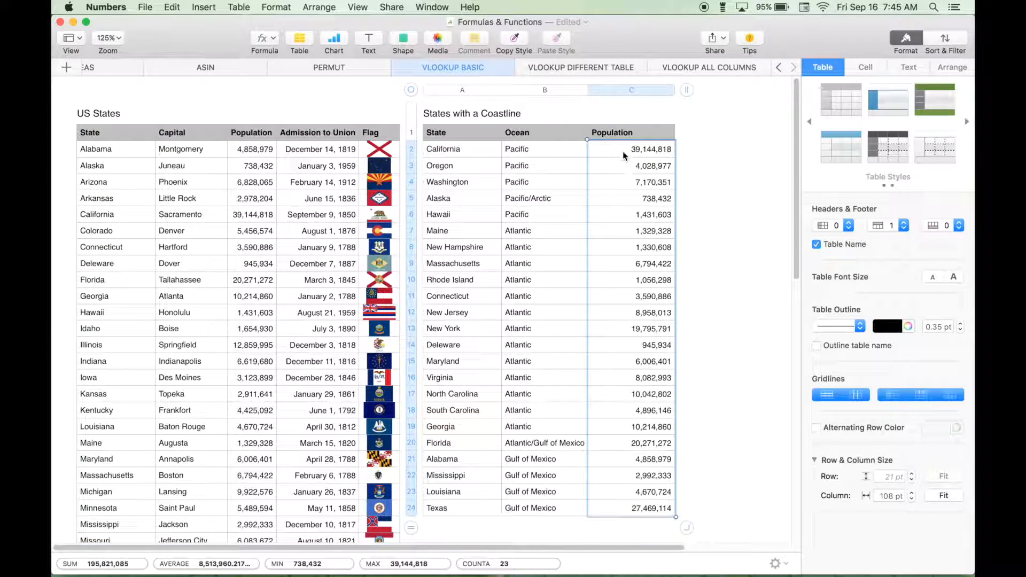
# Remove all locking so the Population lookup uses the unlocked range A1:E51
pyautogui.click(631, 149)
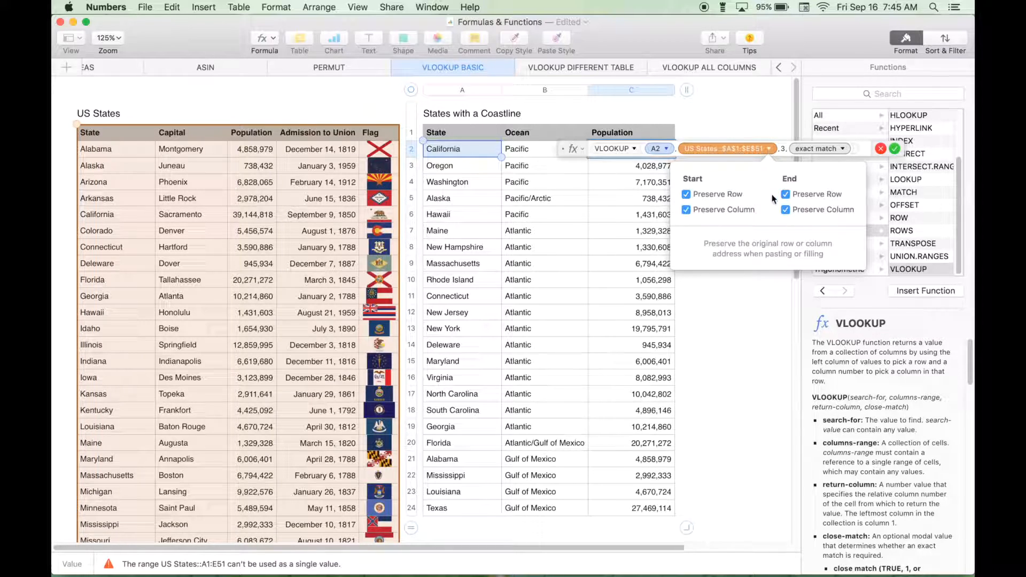
pyautogui.click(687, 209)
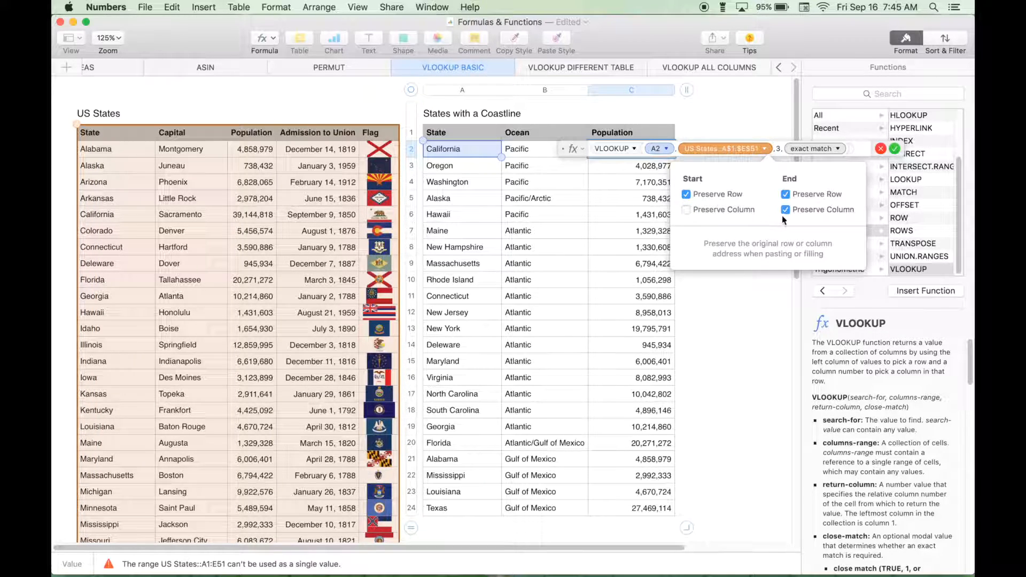
pyautogui.click(786, 210)
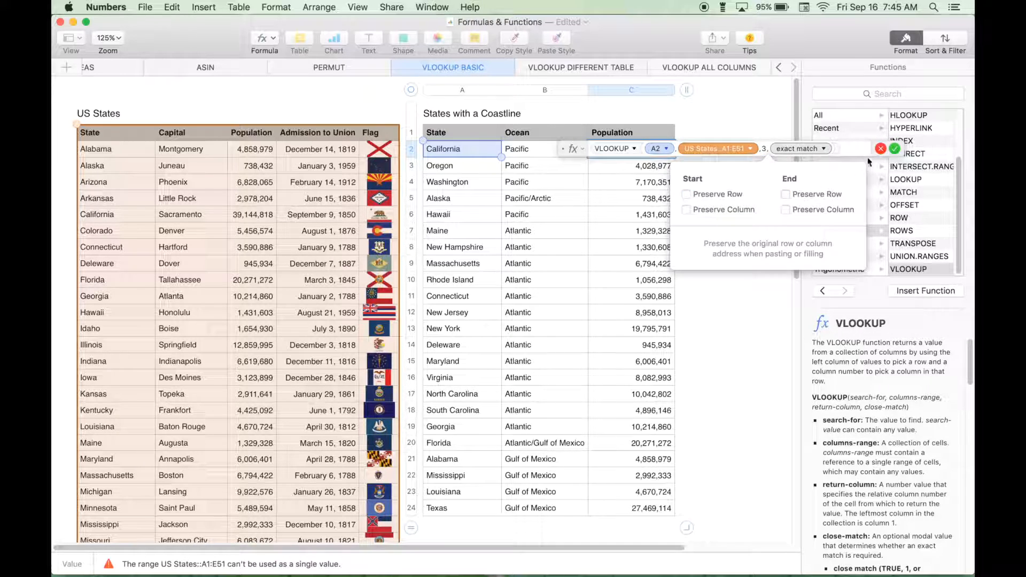
pyautogui.click(894, 150)
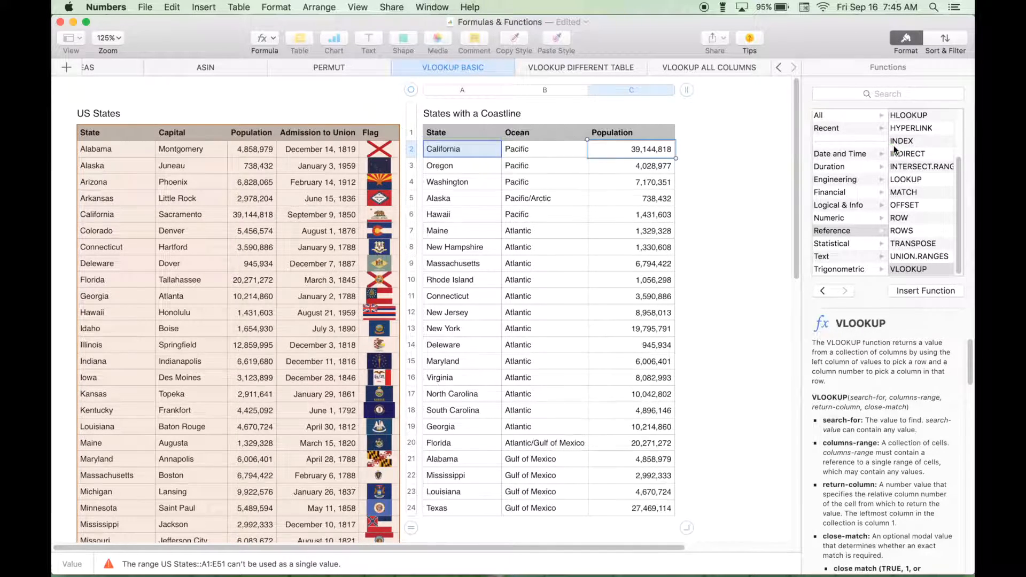
pyautogui.click(822, 66)
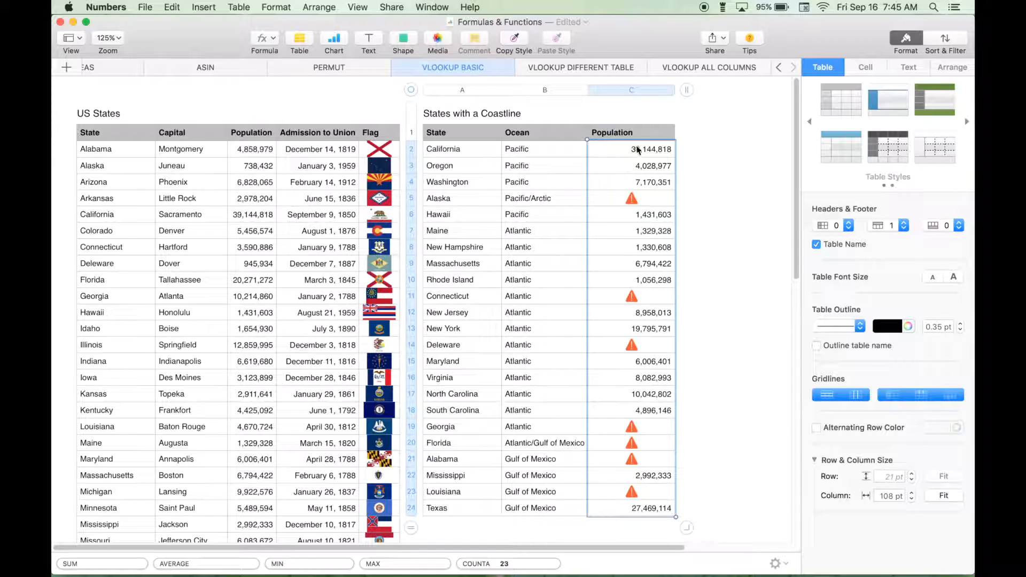
pyautogui.click(630, 149)
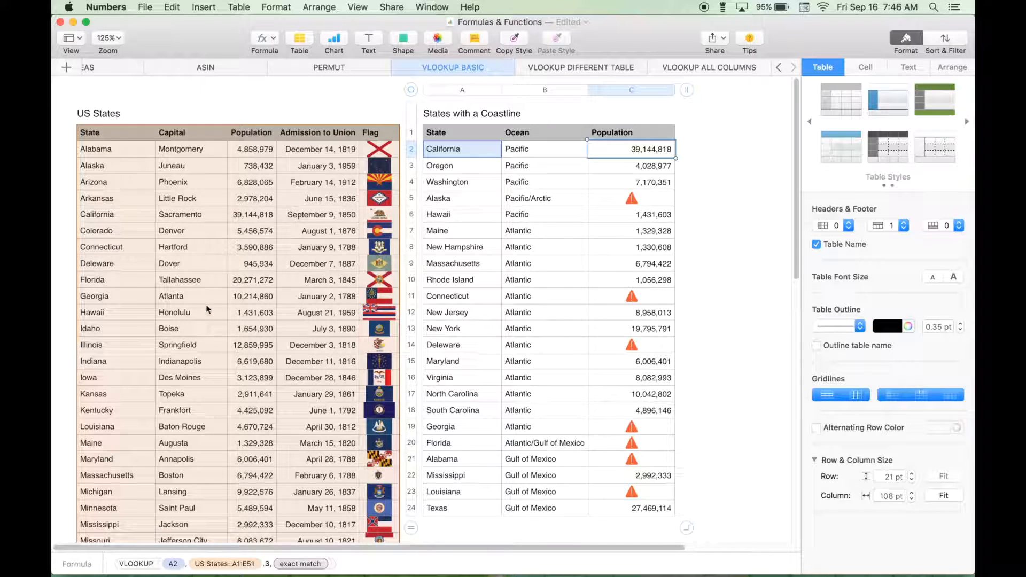
pyautogui.moveTo(228, 228)
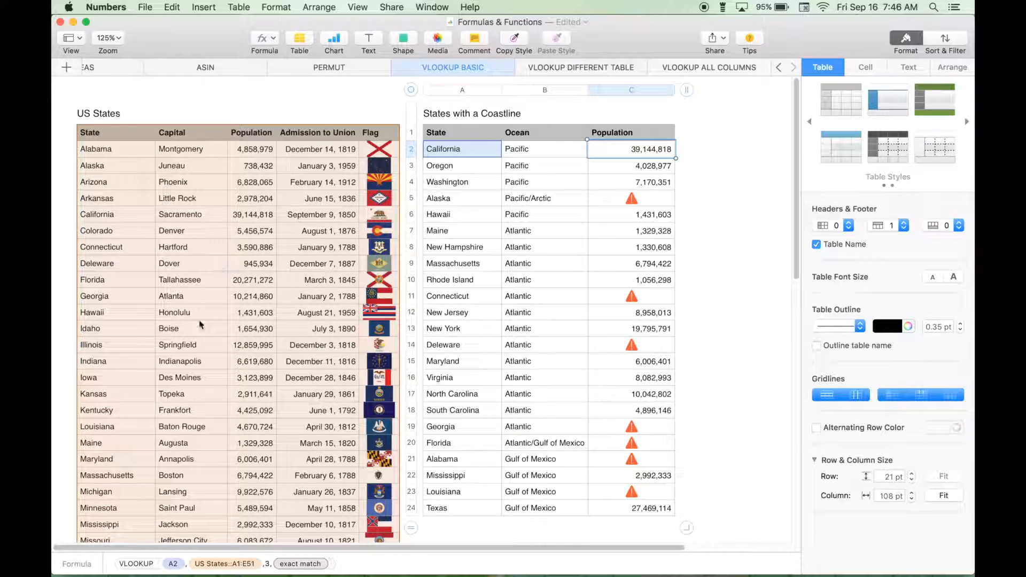
pyautogui.moveTo(212, 254)
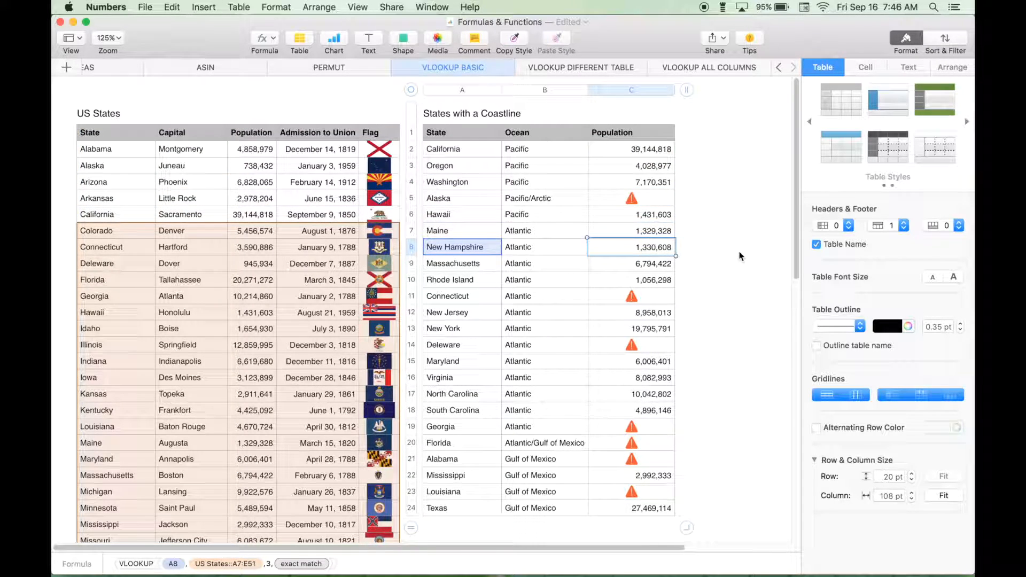
pyautogui.click(631, 296)
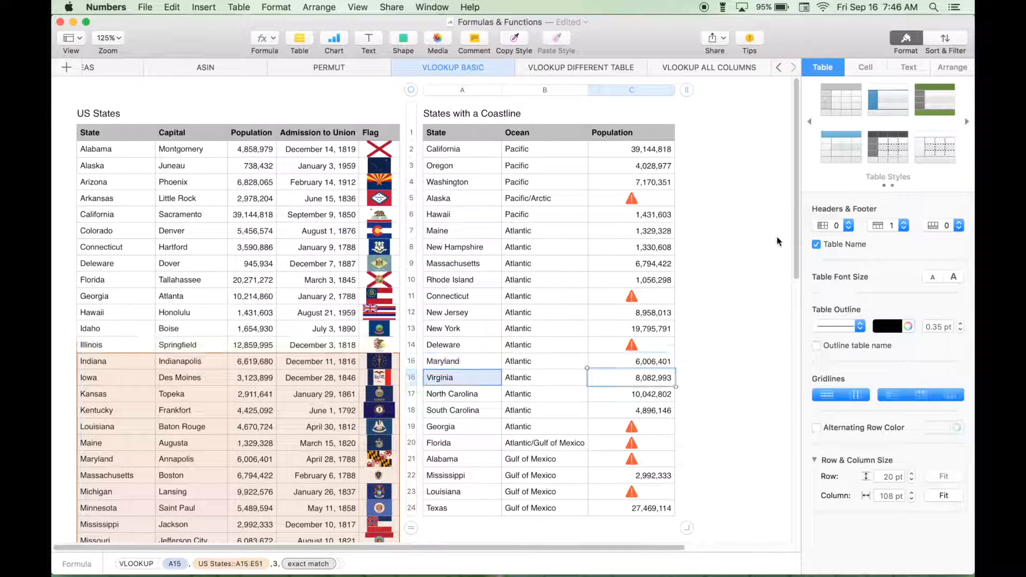
pyautogui.click(462, 507)
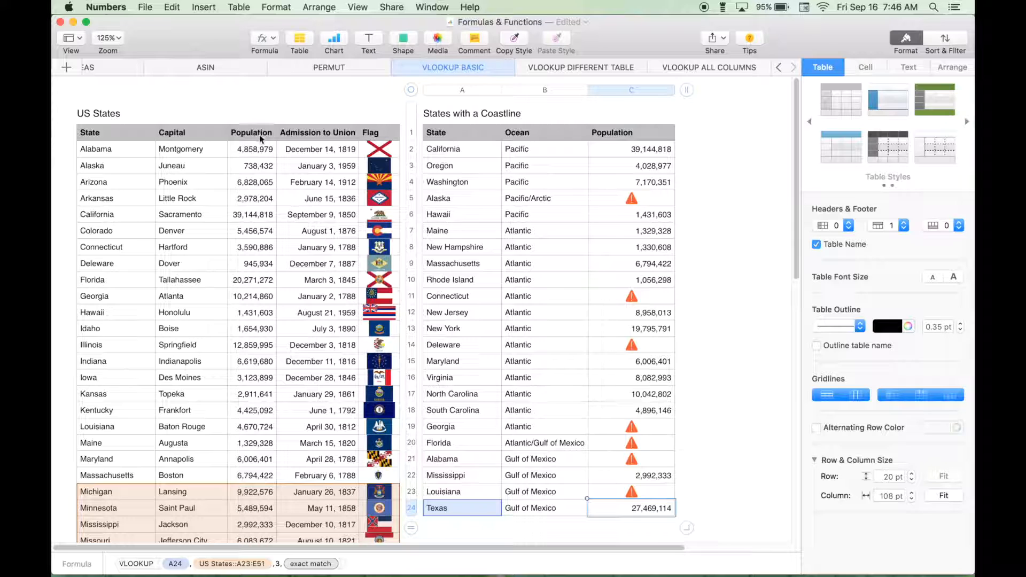
pyautogui.moveTo(174, 335)
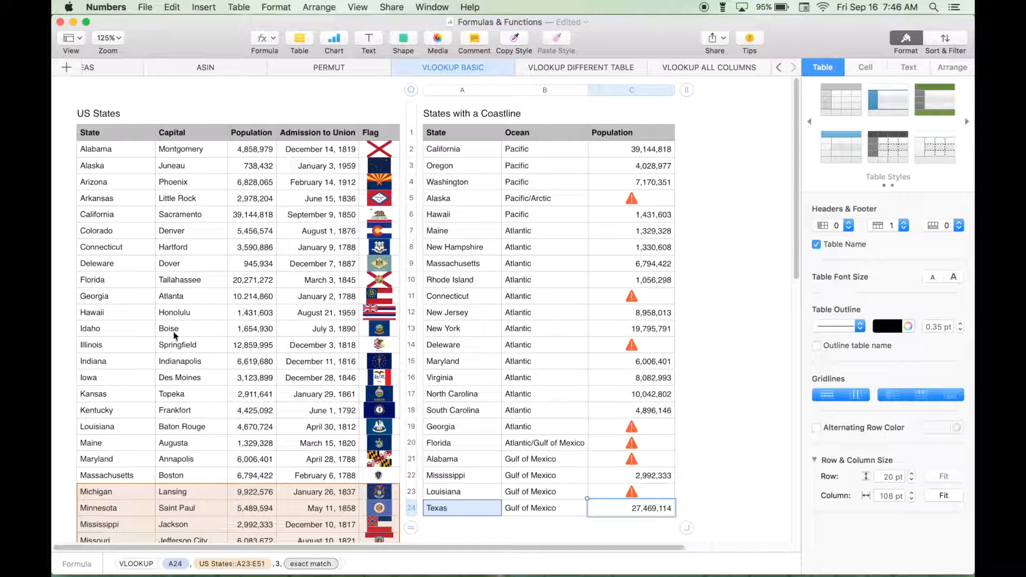
pyautogui.scroll(-3)
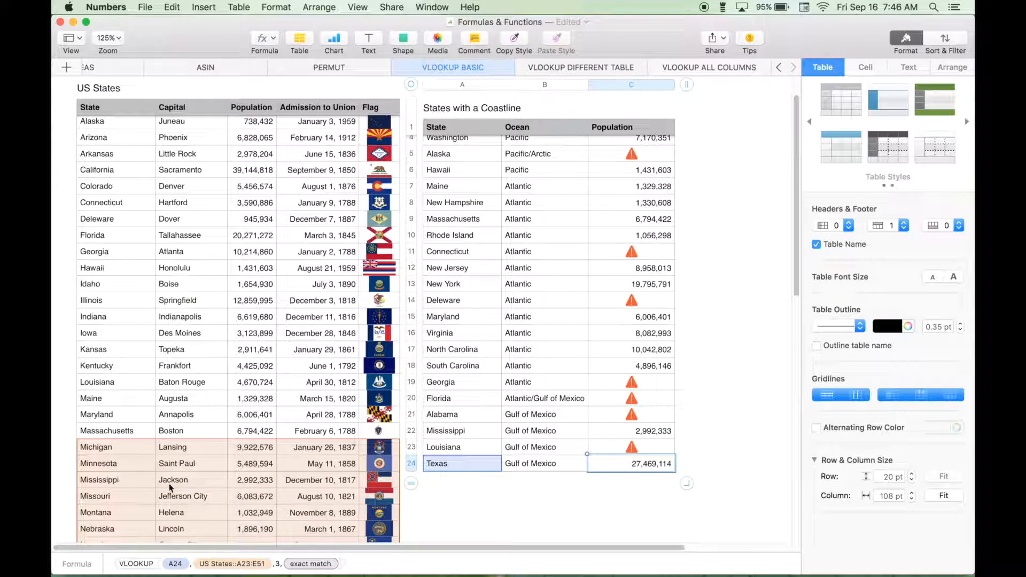
pyautogui.moveTo(158, 463)
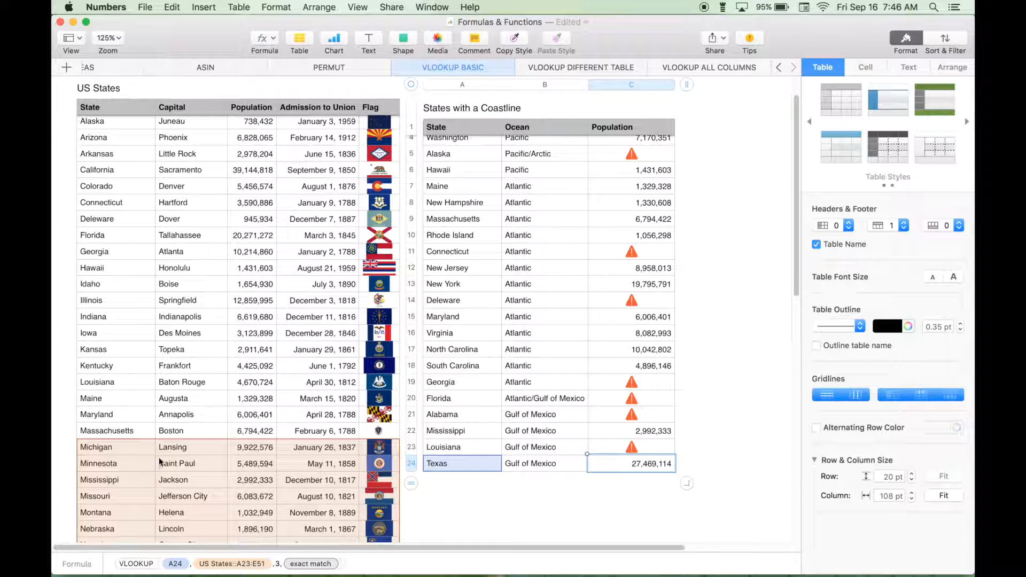
pyautogui.moveTo(239, 479)
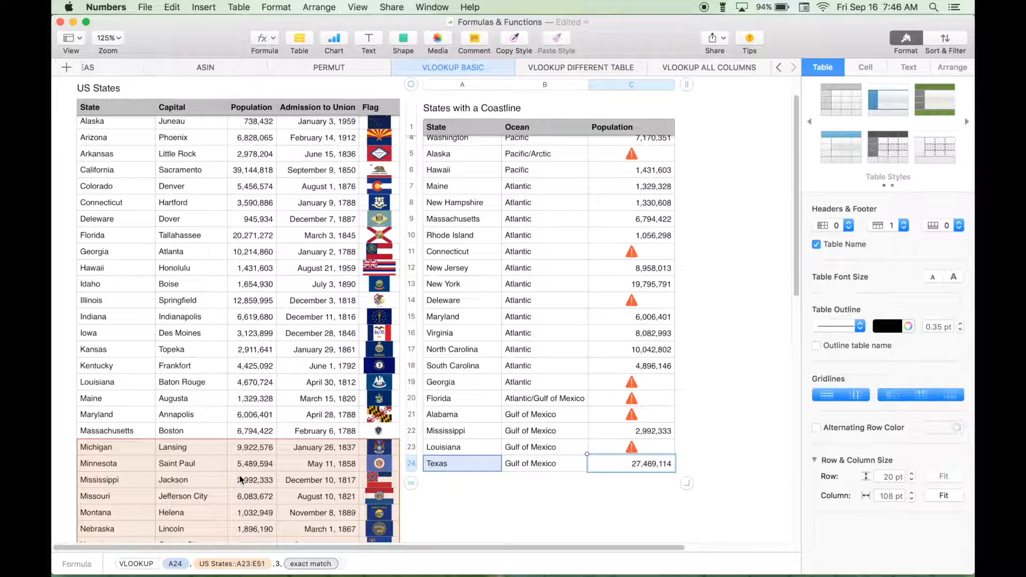
pyautogui.scroll(3)
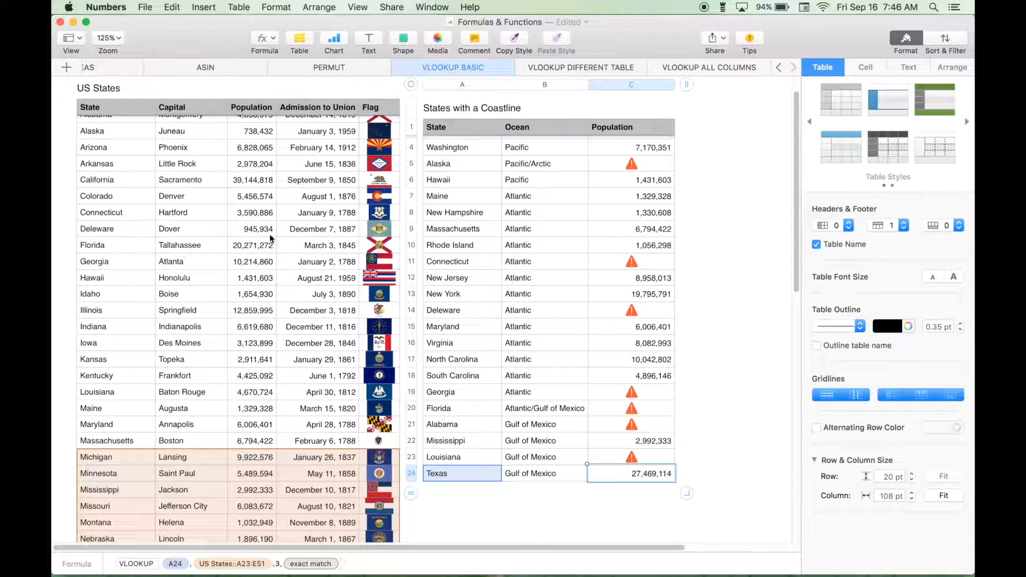
pyautogui.scroll(3)
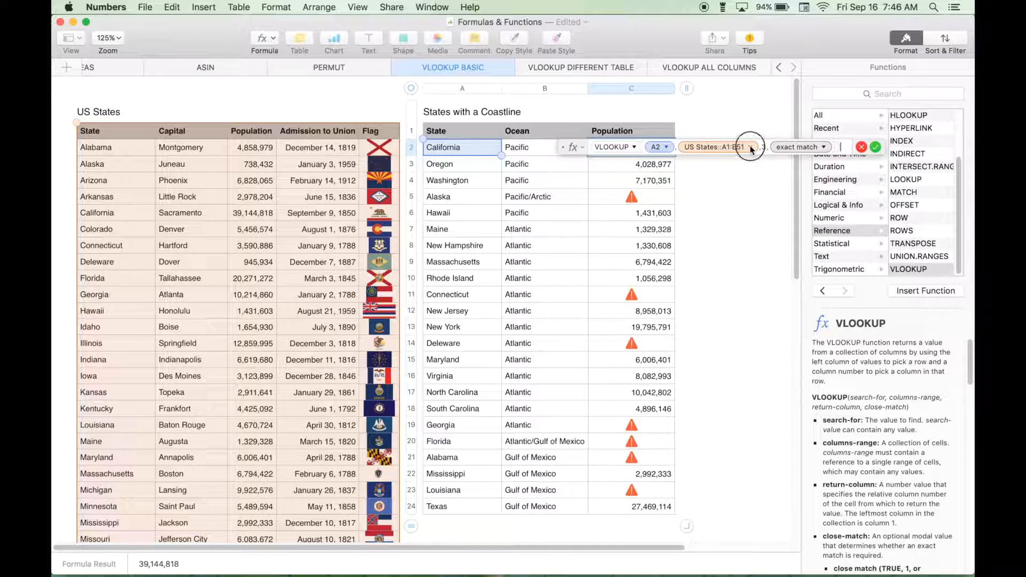
# Fix the lookup range's start and end columns ($A1:$E51) in the Population formula
pyautogui.click(751, 146)
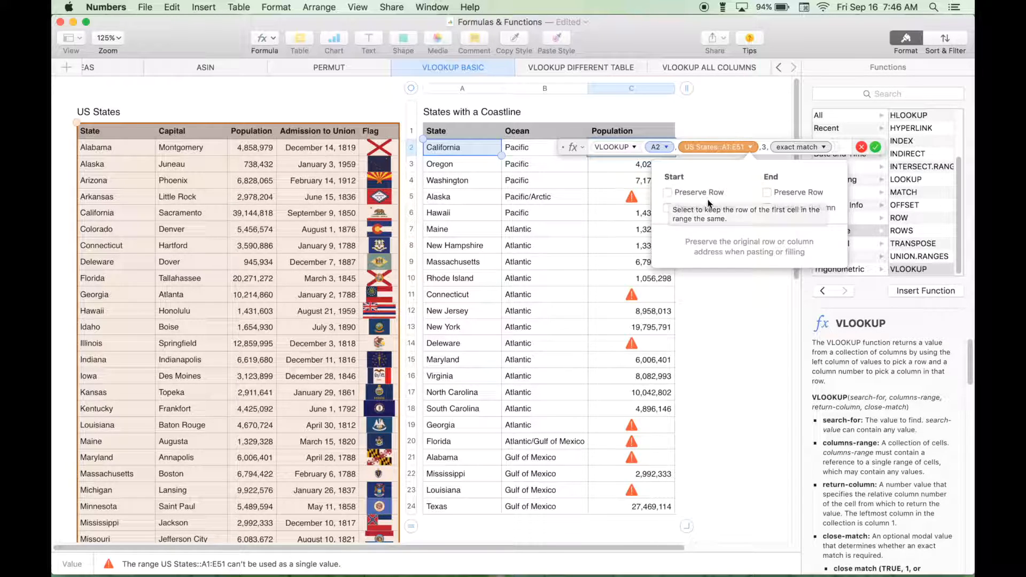
pyautogui.moveTo(670, 213)
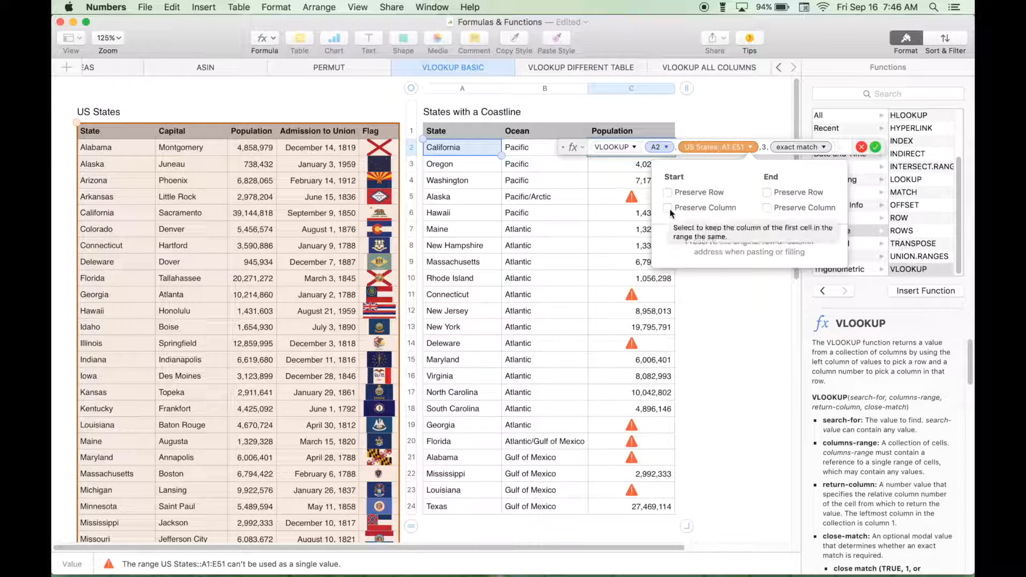
pyautogui.click(668, 208)
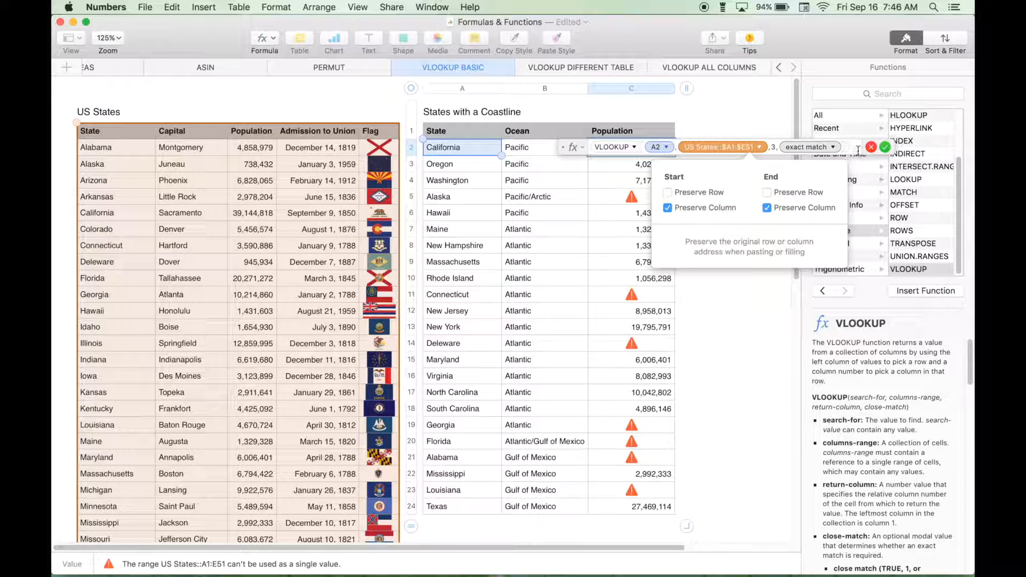
pyautogui.click(888, 147)
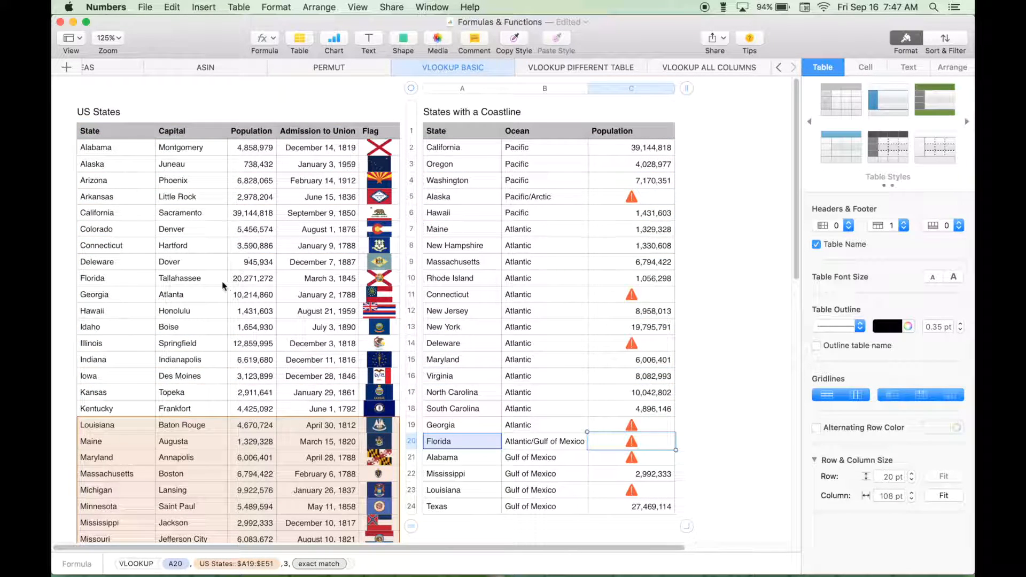
# Lock the range's rows instead of columns (A$1:E$51) so every Population fills without errors
pyautogui.click(631, 148)
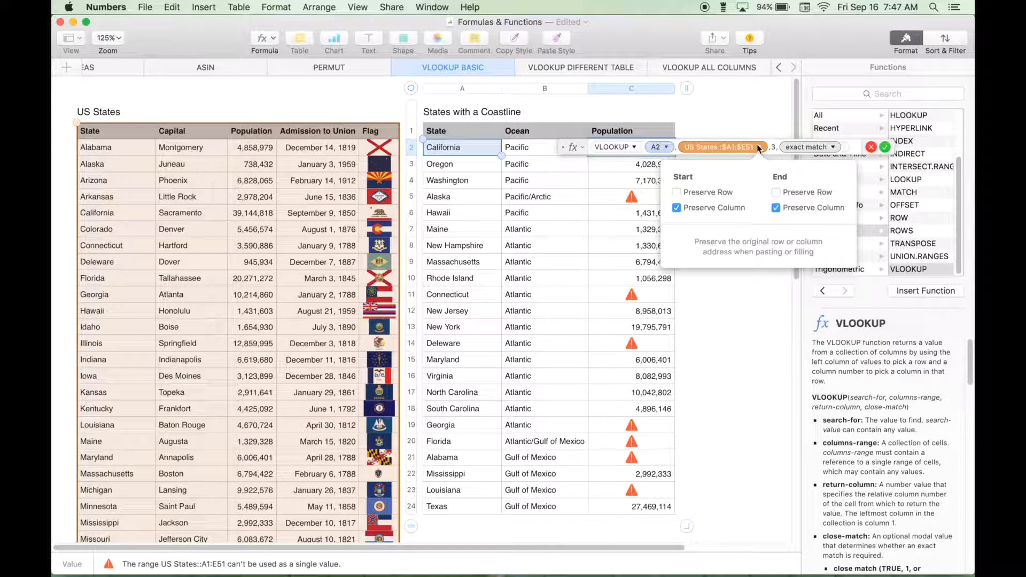
pyautogui.click(777, 192)
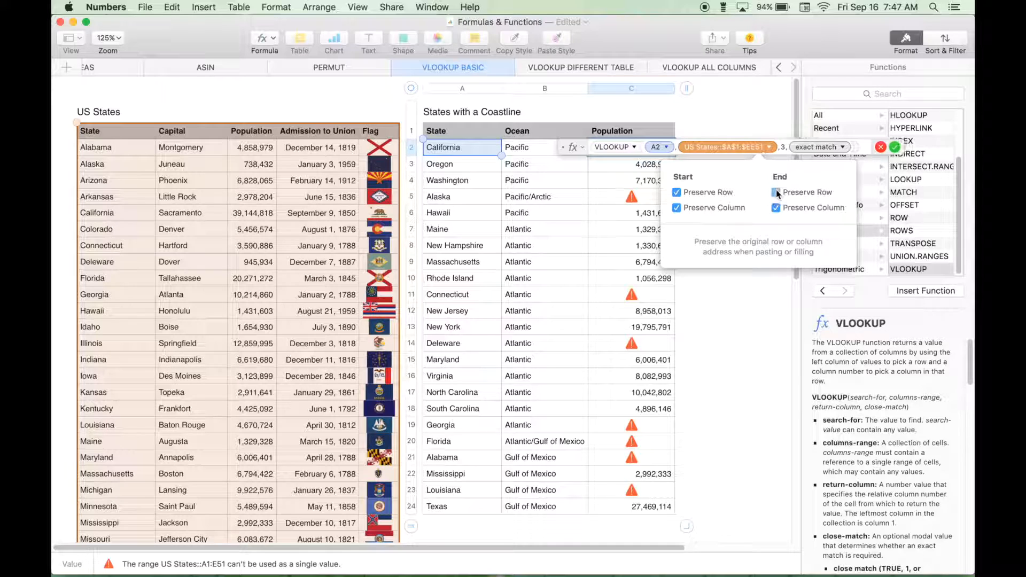
pyautogui.click(777, 207)
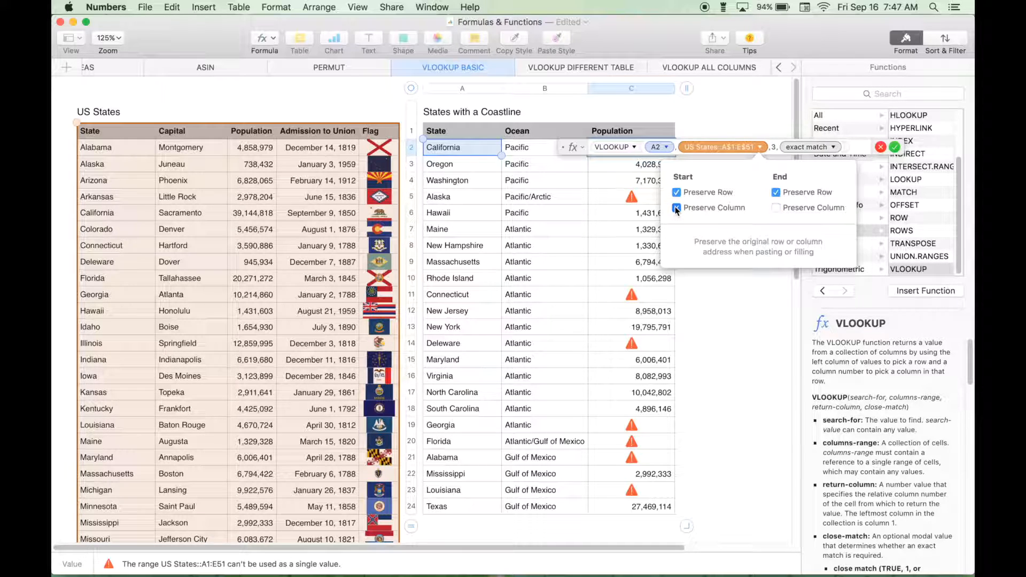
pyautogui.click(777, 207)
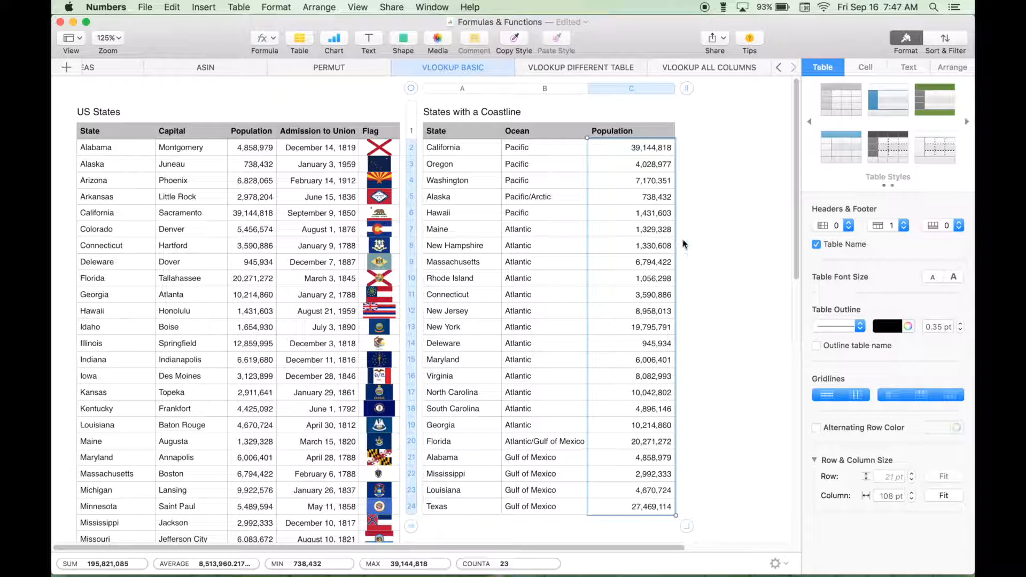
pyautogui.click(724, 274)
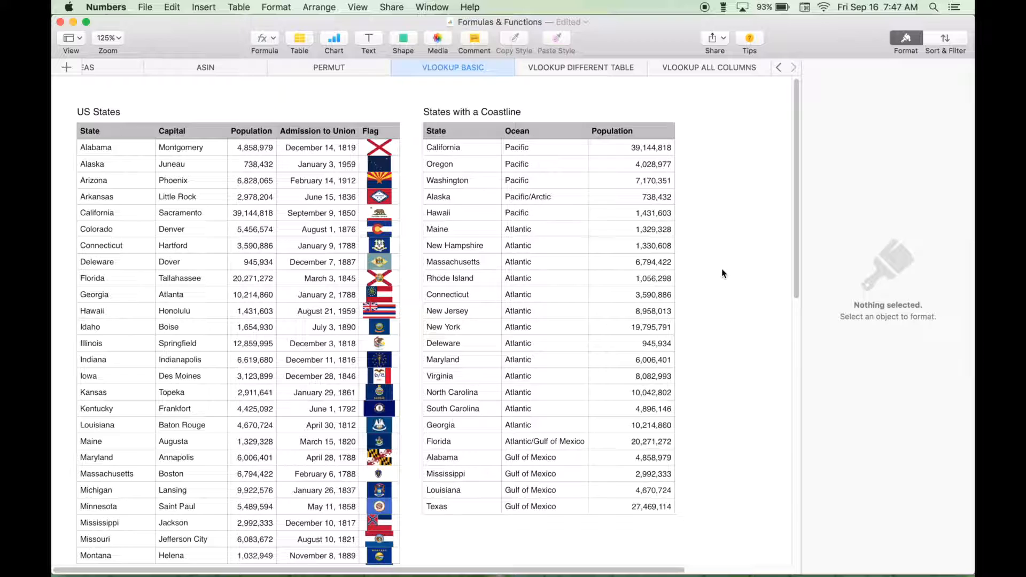
pyautogui.moveTo(713, 283)
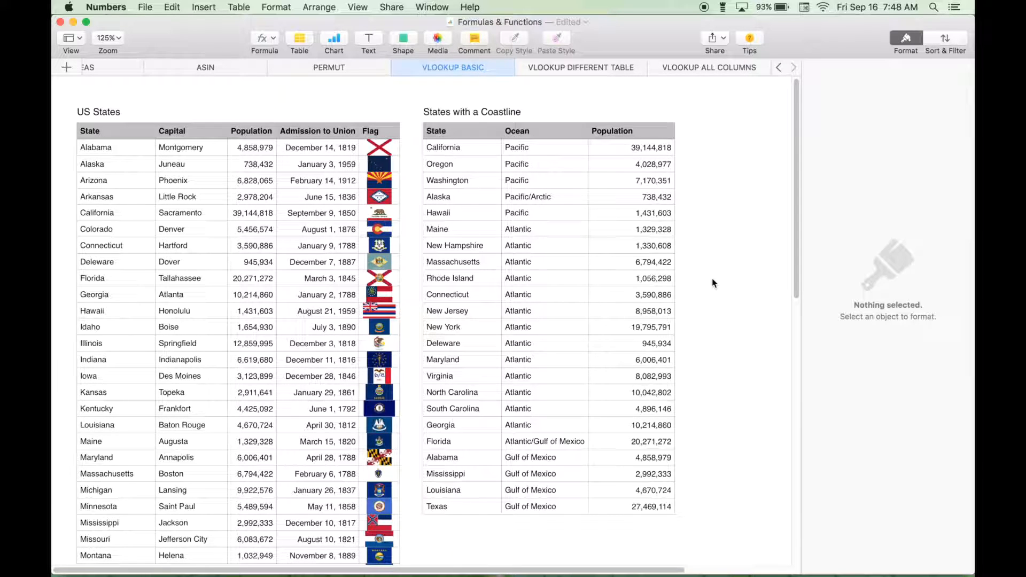
pyautogui.moveTo(607, 110)
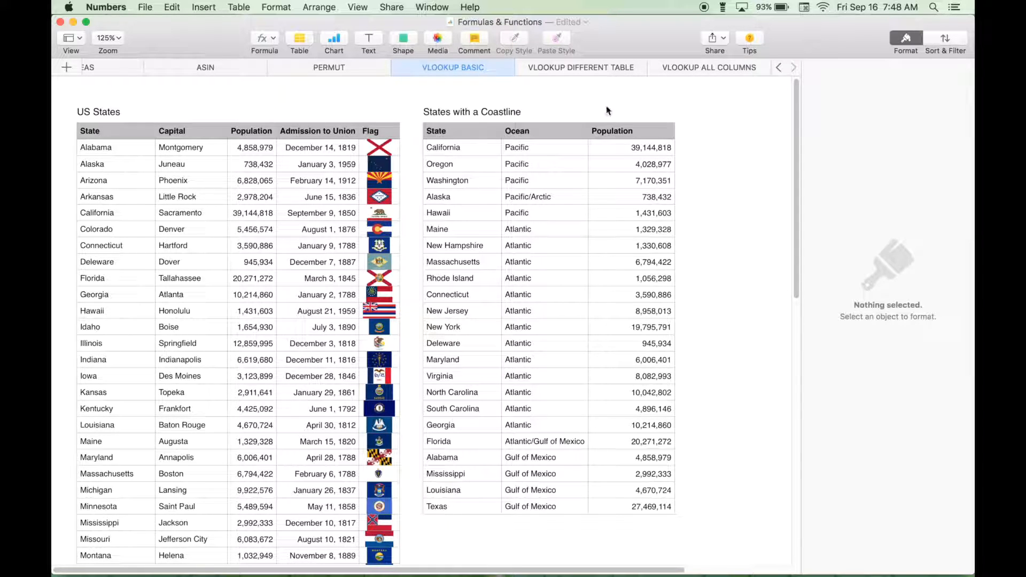
# Return to the VLOOKUP DIFFERENT TABLE sheet showing the Capital lookups
pyautogui.click(579, 66)
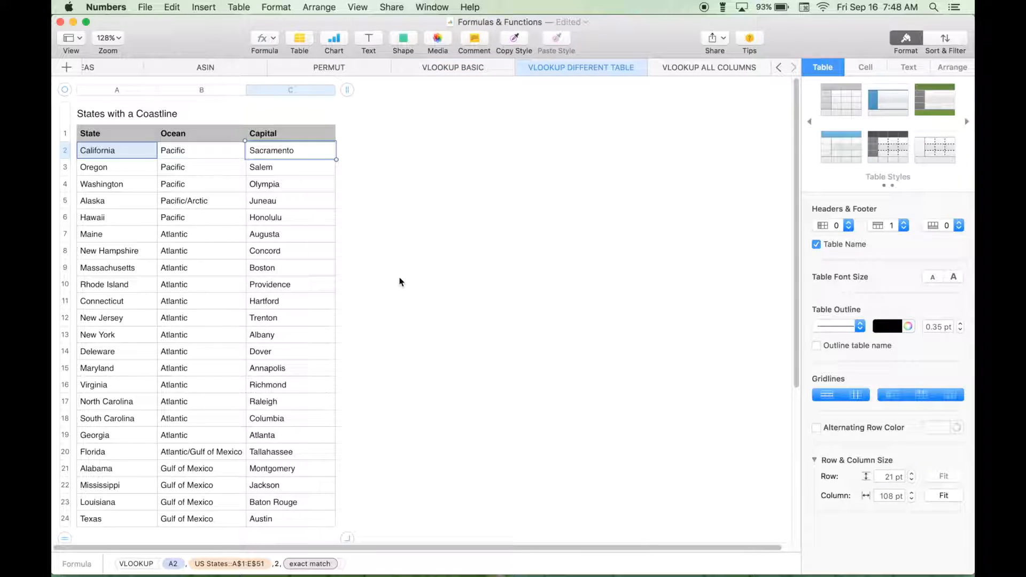
pyautogui.moveTo(347, 225)
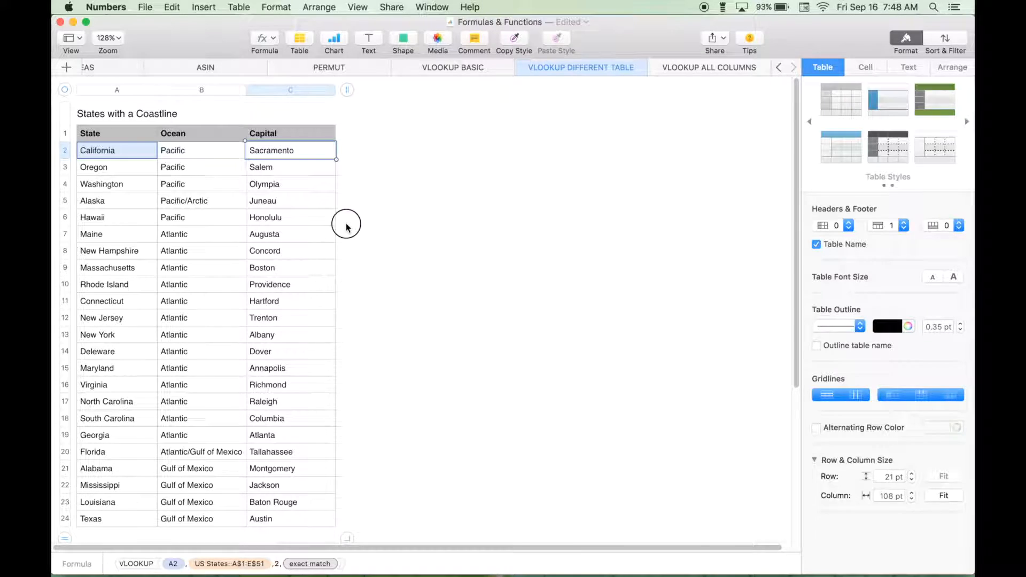
pyautogui.click(361, 229)
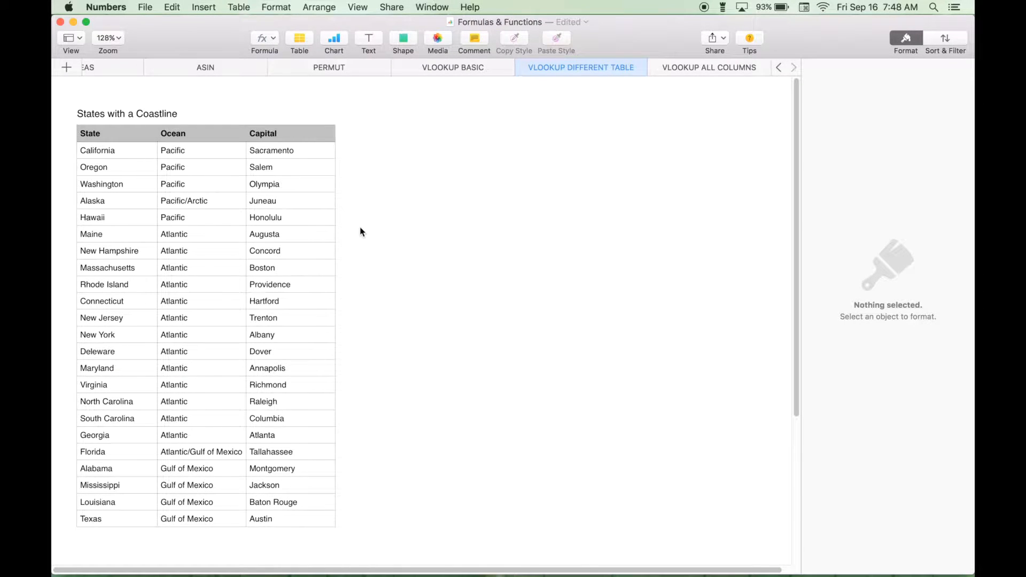
pyautogui.moveTo(703, 27)
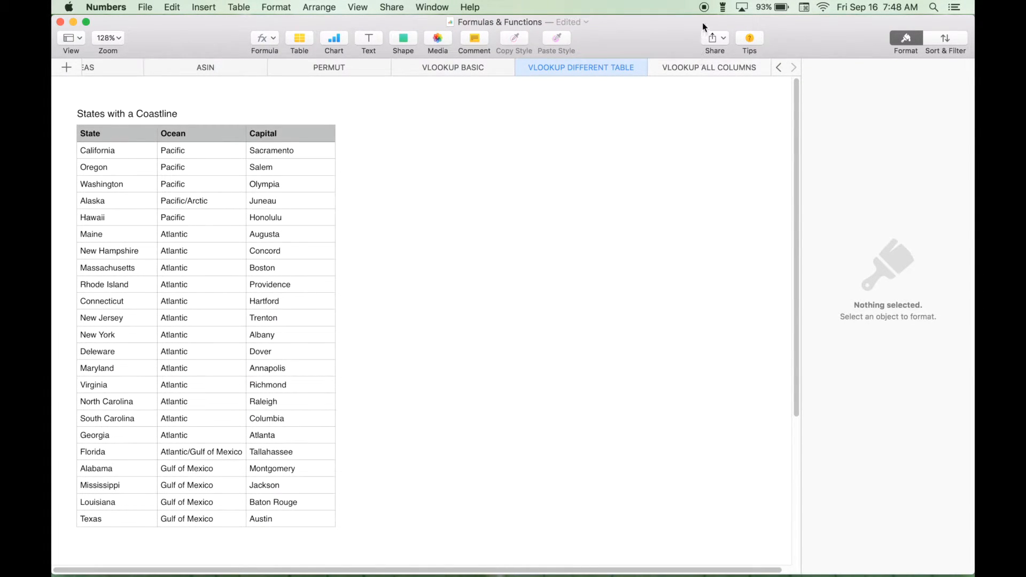